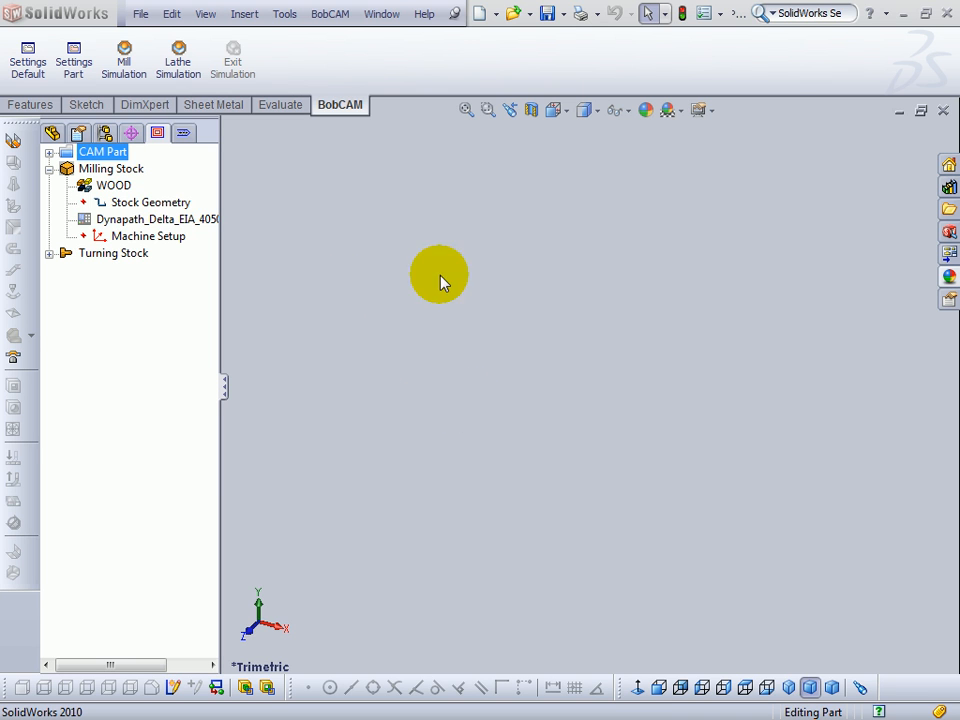
# Browse to C:\BobCAD-CAM Data\BobCAM V2\Examples and select the HoleExample part
pyautogui.click(140, 13)
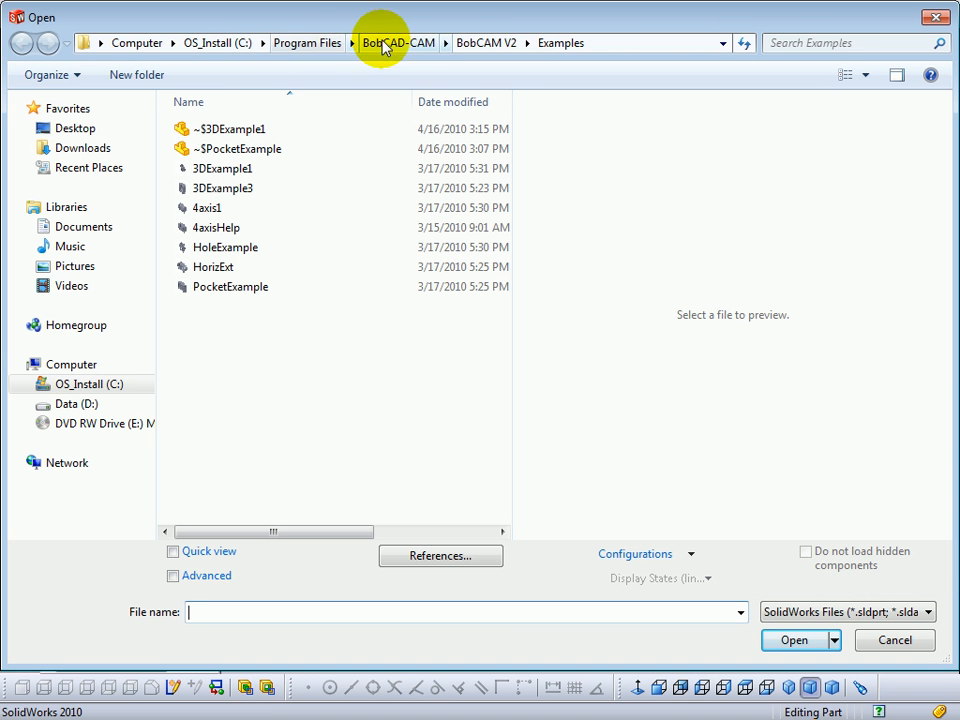
pyautogui.moveTo(413, 53)
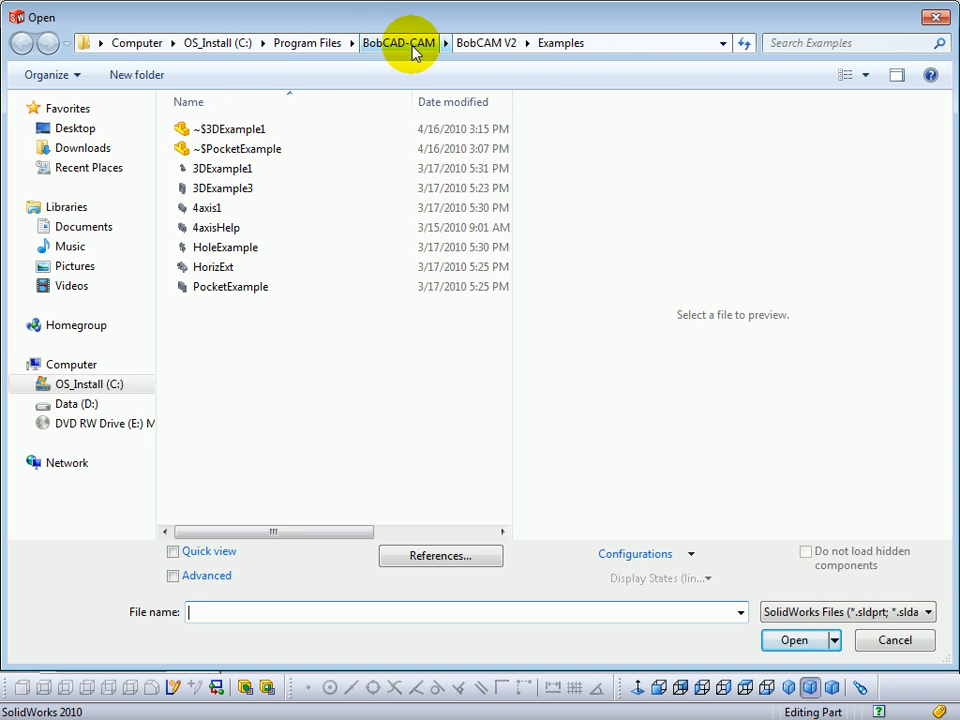
pyautogui.click(217, 43)
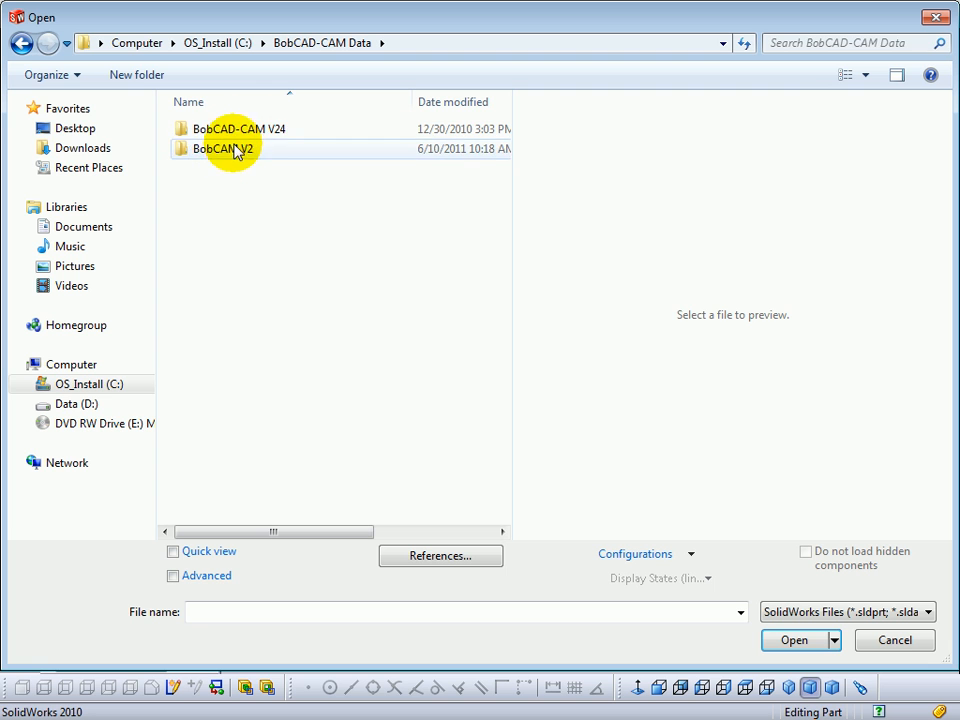
pyautogui.doubleClick(227, 148)
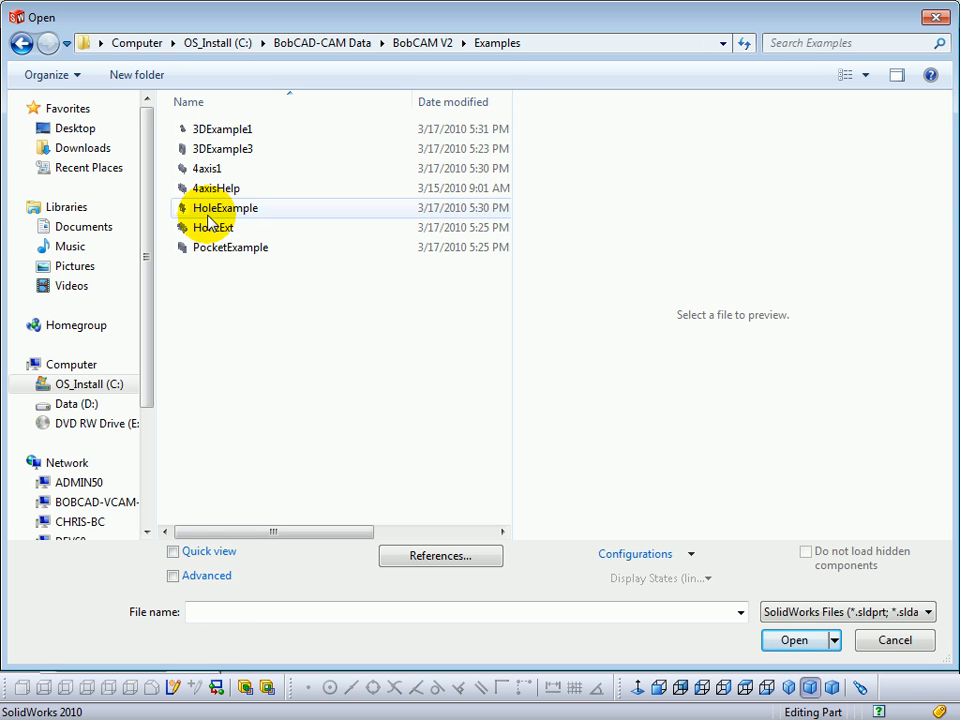
pyautogui.click(224, 207)
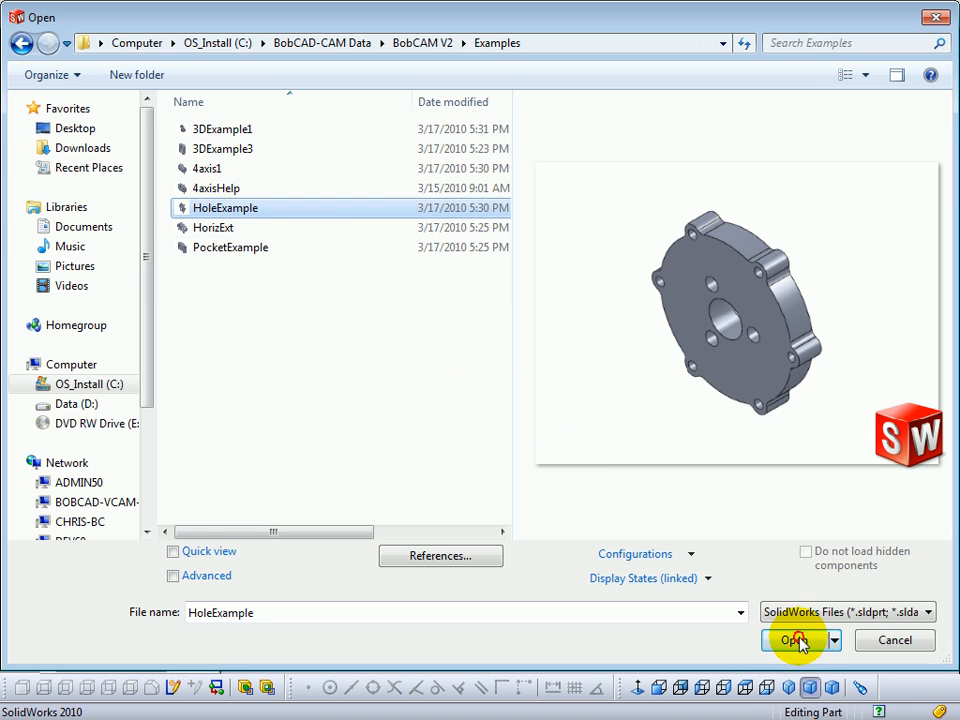
# Open HoleExample and inspect the BobCAM tree's HaasVF.MillPst and Stock Geometry entries
pyautogui.click(795, 640)
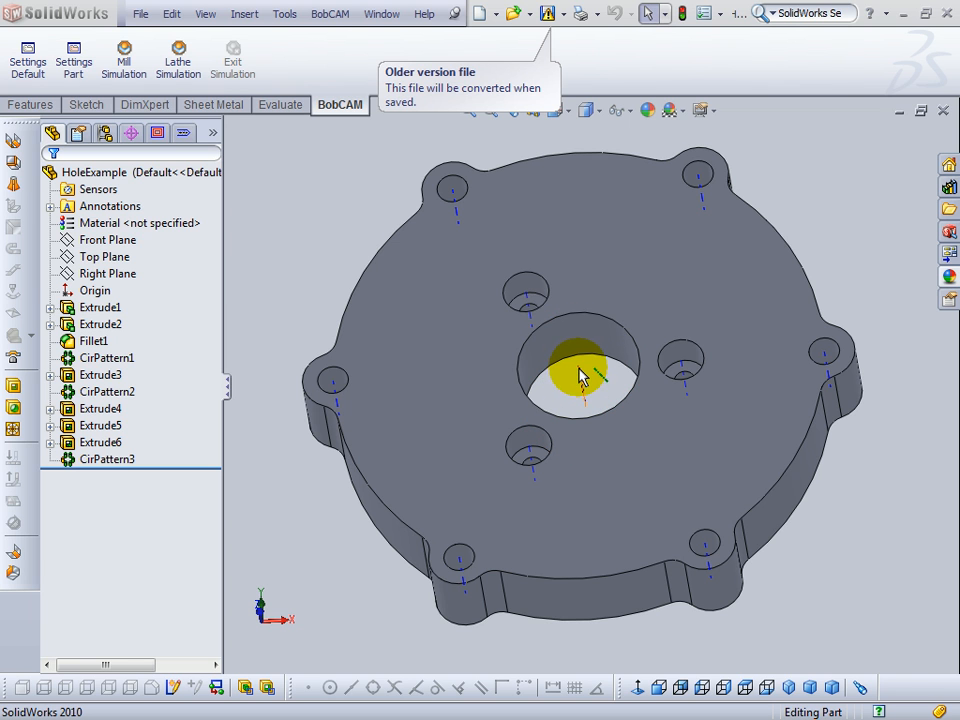
pyautogui.click(157, 133)
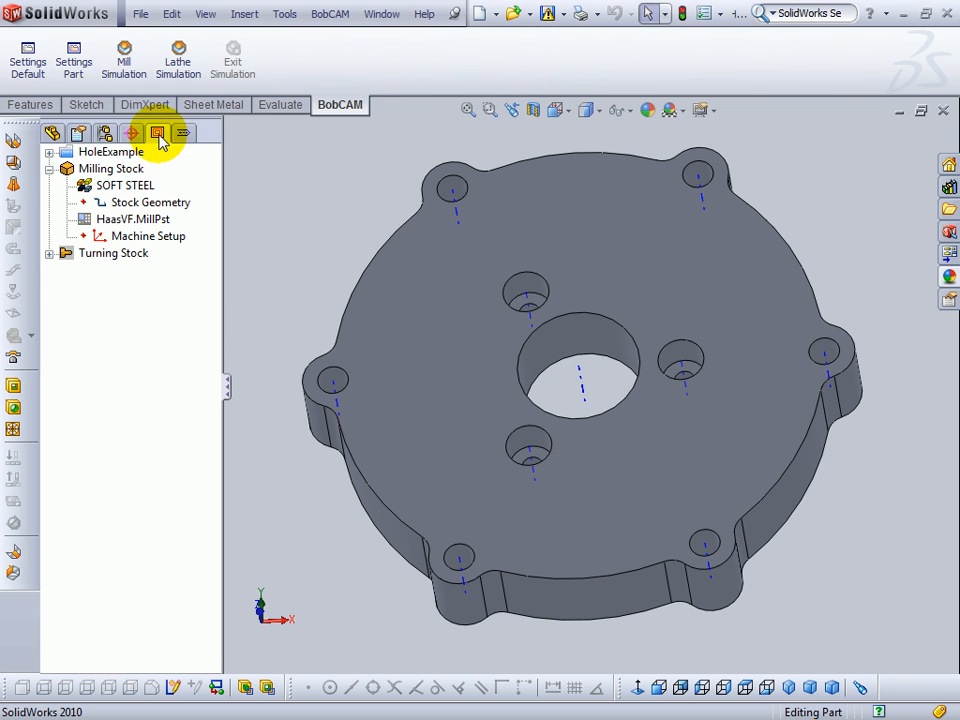
pyautogui.click(132, 219)
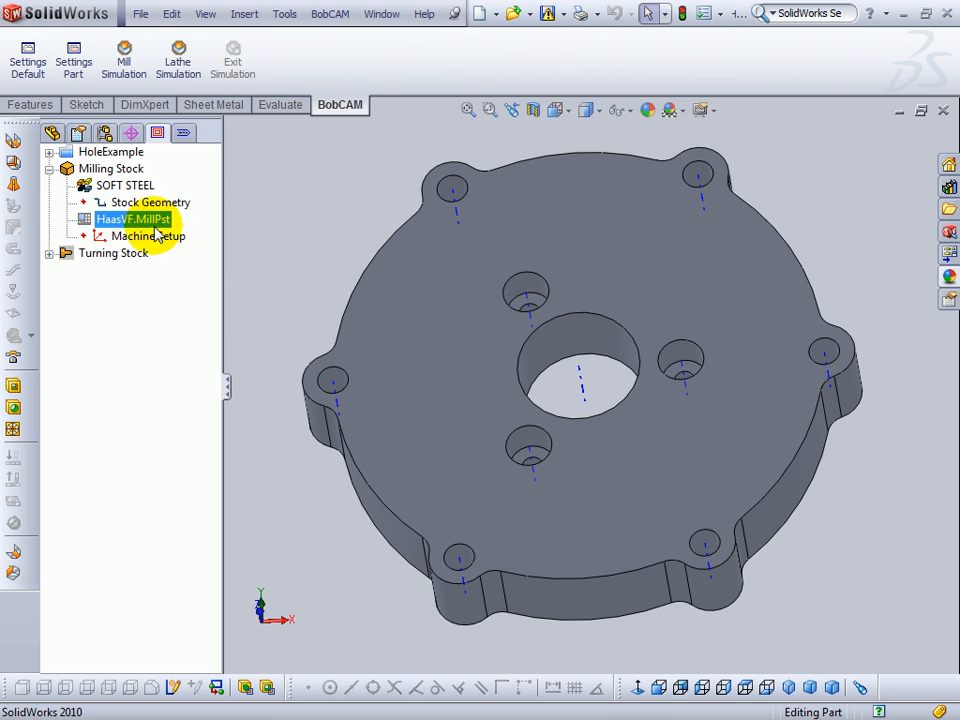
pyautogui.click(148, 235)
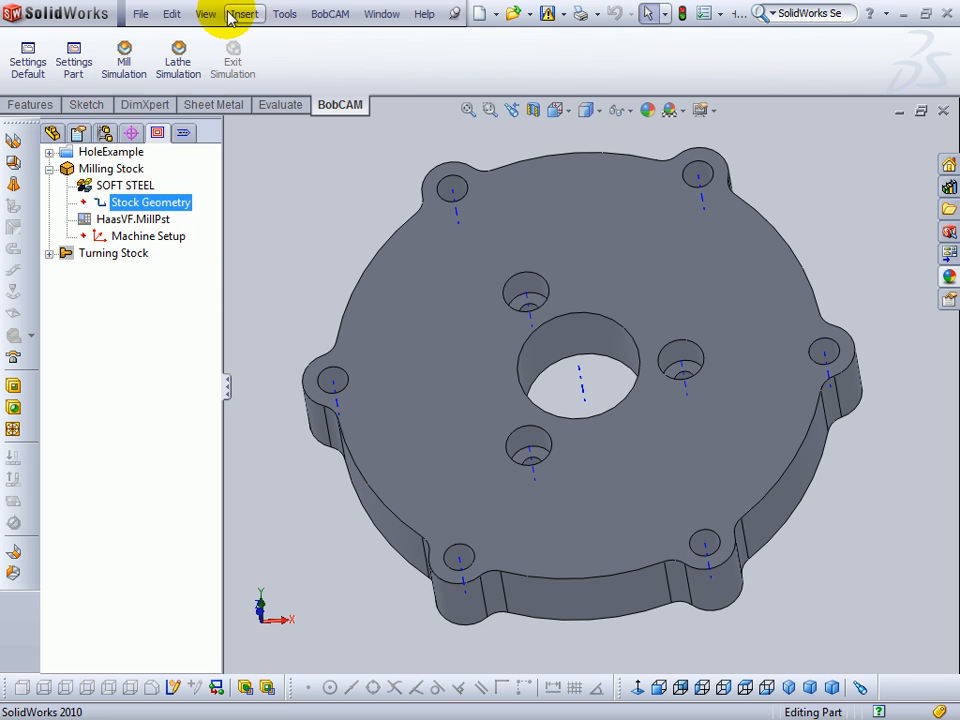
# Insert Coordinate System1 via Reference Geometry, placed on the centre hole edge
pyautogui.click(244, 13)
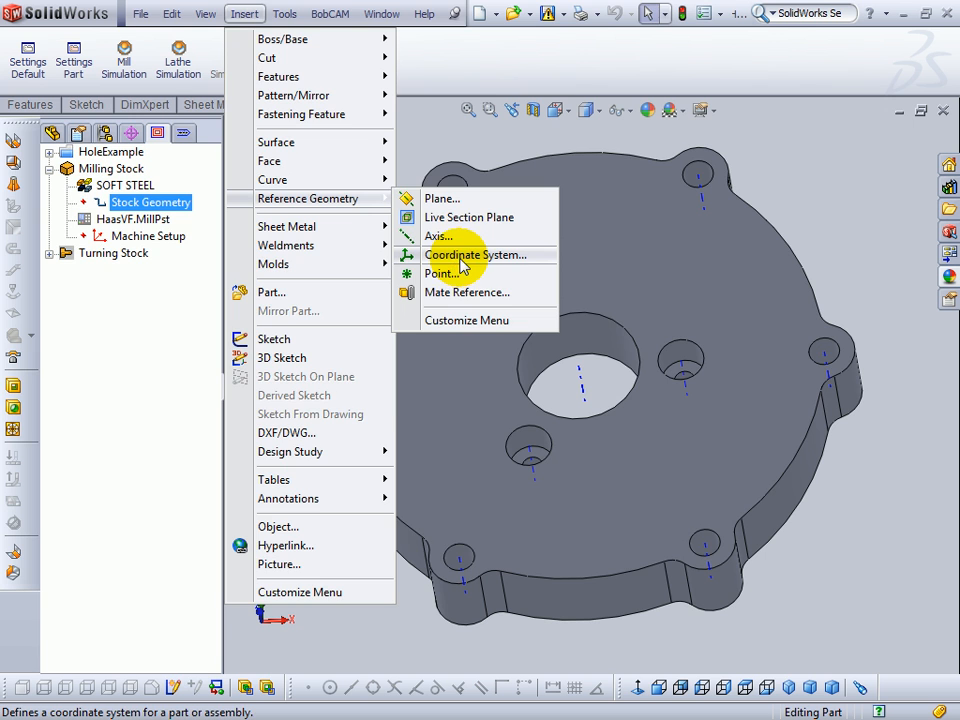
pyautogui.click(474, 254)
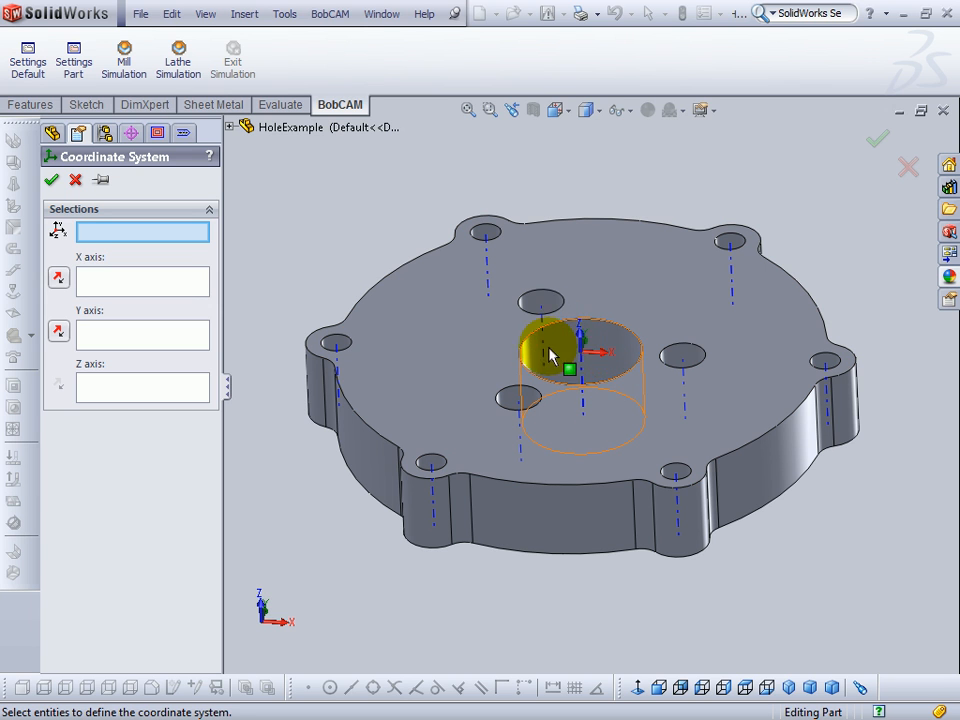
pyautogui.click(52, 180)
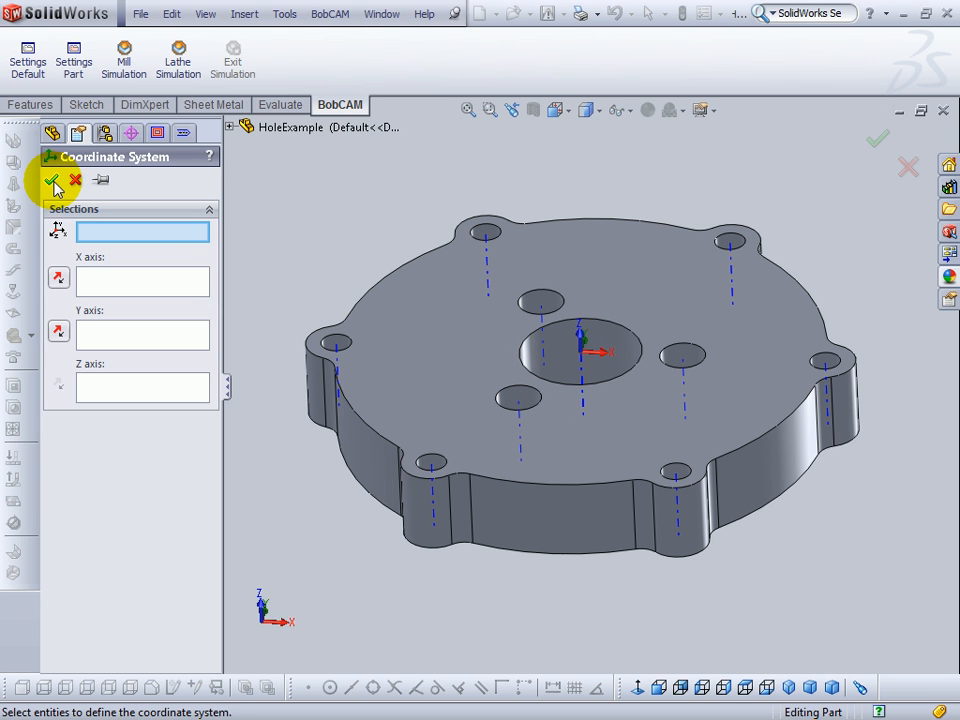
pyautogui.click(53, 180)
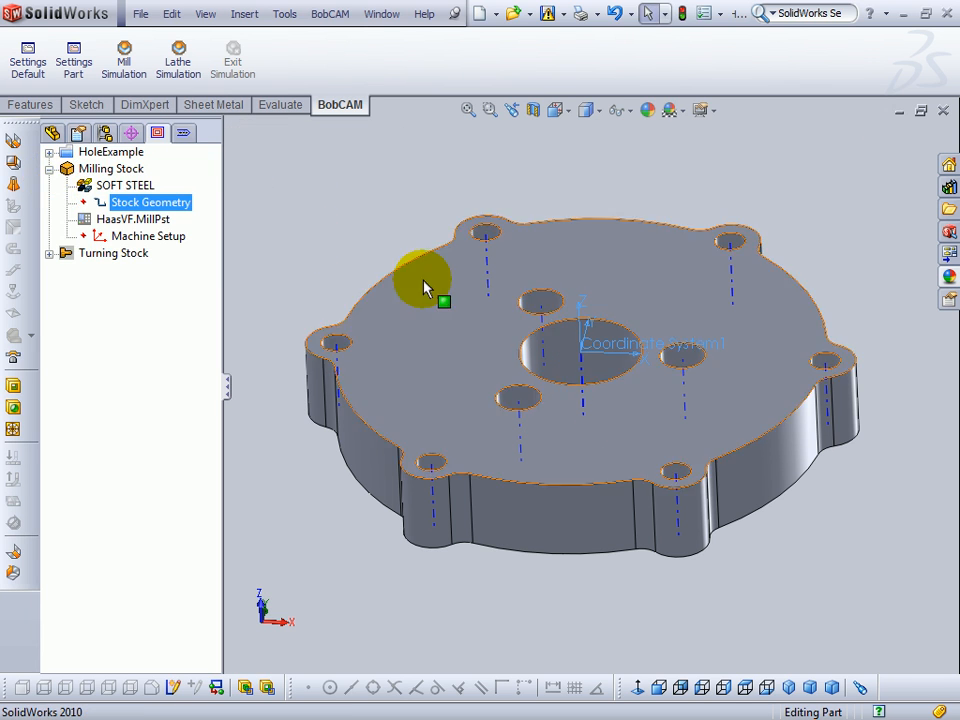
# Assign Coordinate System1 as the BobCAM Machine Setup's work origin
pyautogui.click(148, 235)
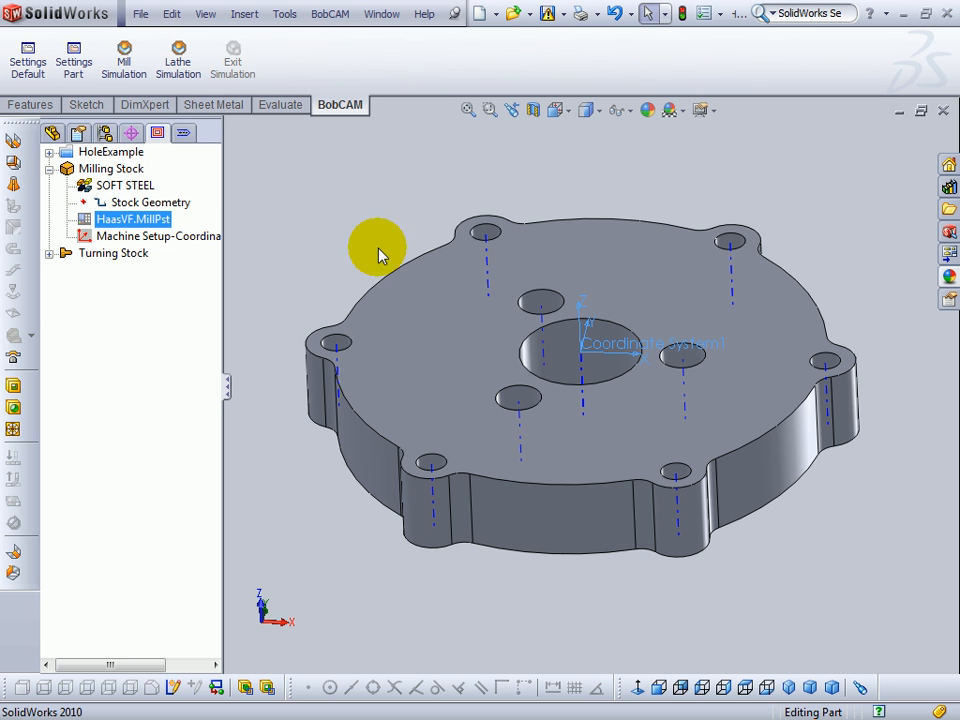
pyautogui.moveTo(635, 360)
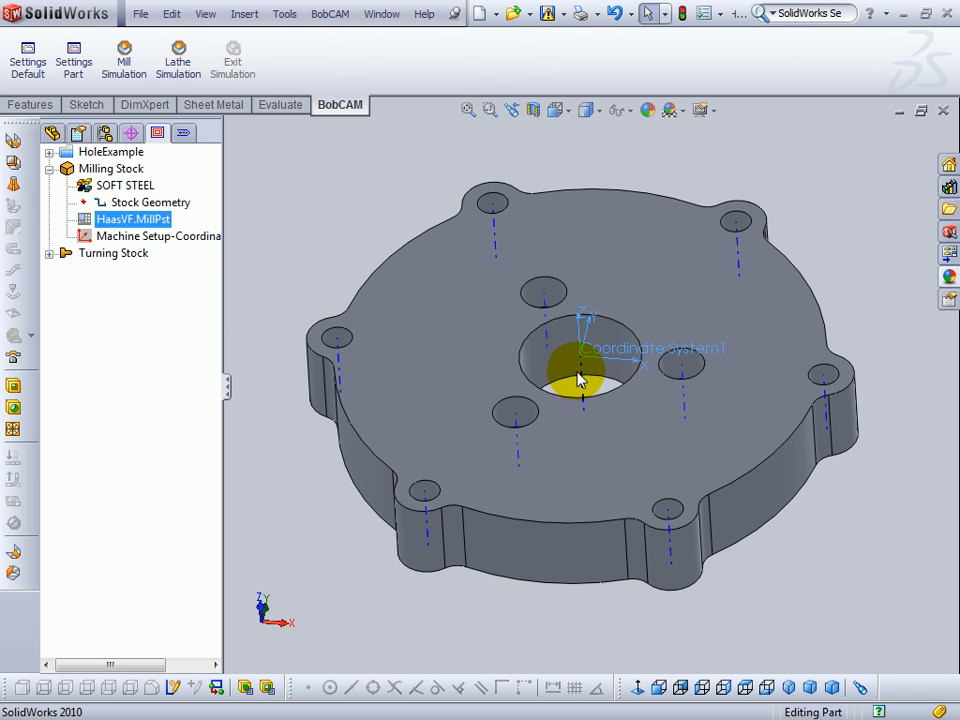
pyautogui.click(110, 151)
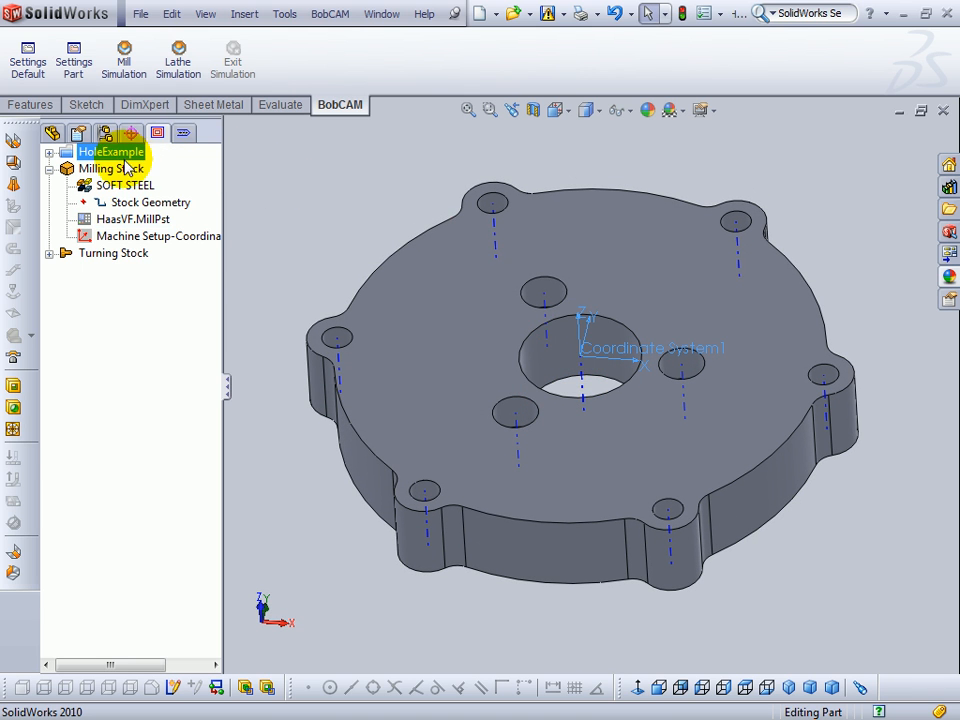
# Create a Hole drill feature on the centre hole face, 1.5000 diameter and 1.0000 deep
pyautogui.rightClick(108, 168)
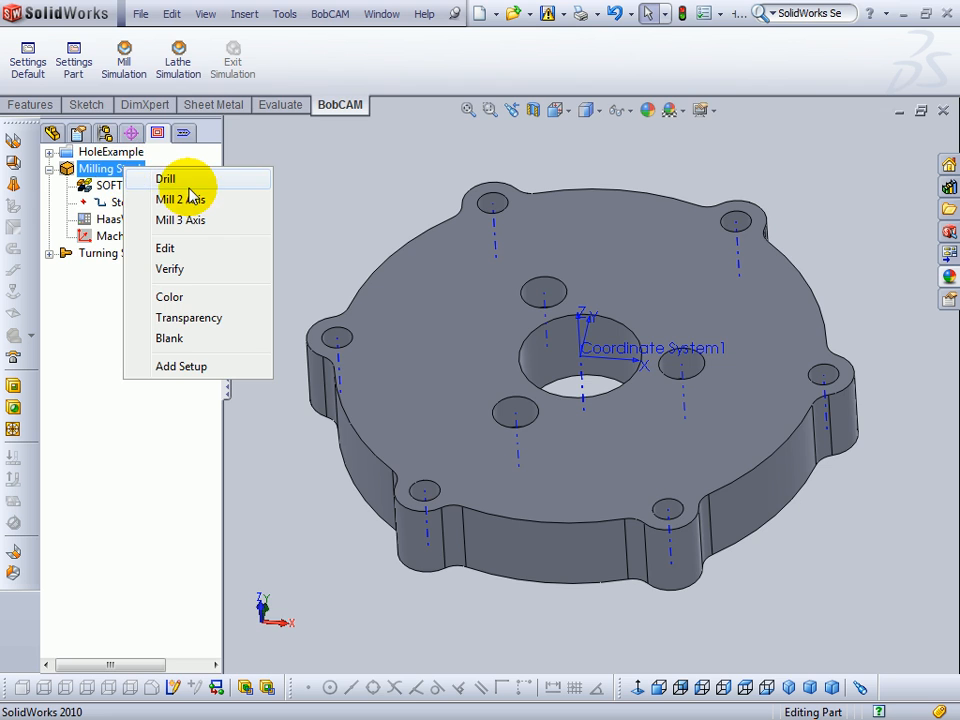
pyautogui.click(166, 179)
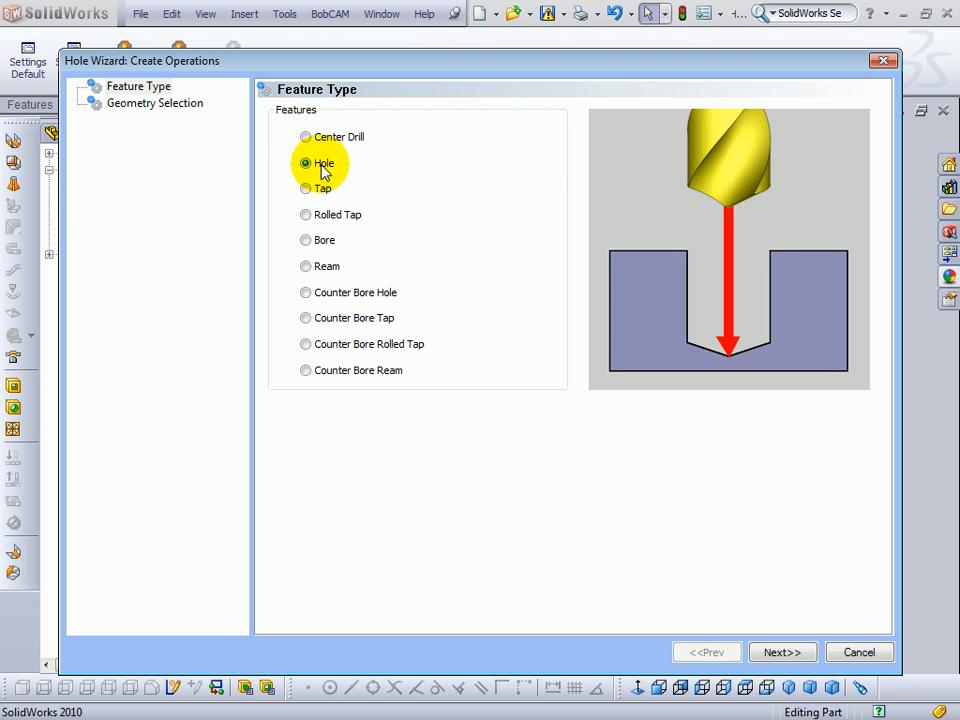
pyautogui.click(782, 652)
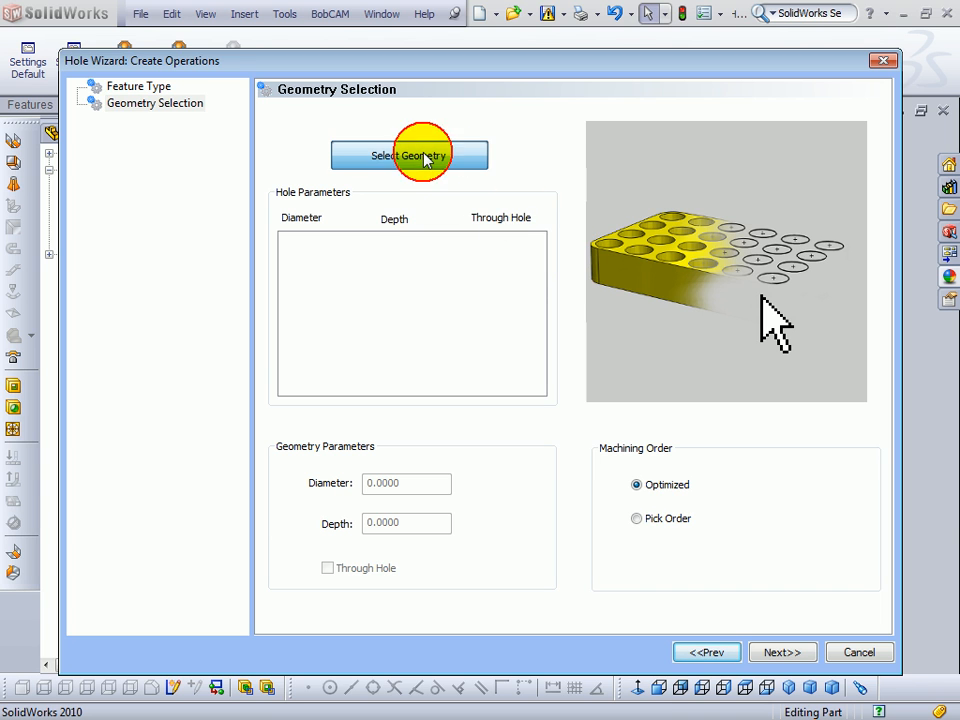
pyautogui.click(409, 155)
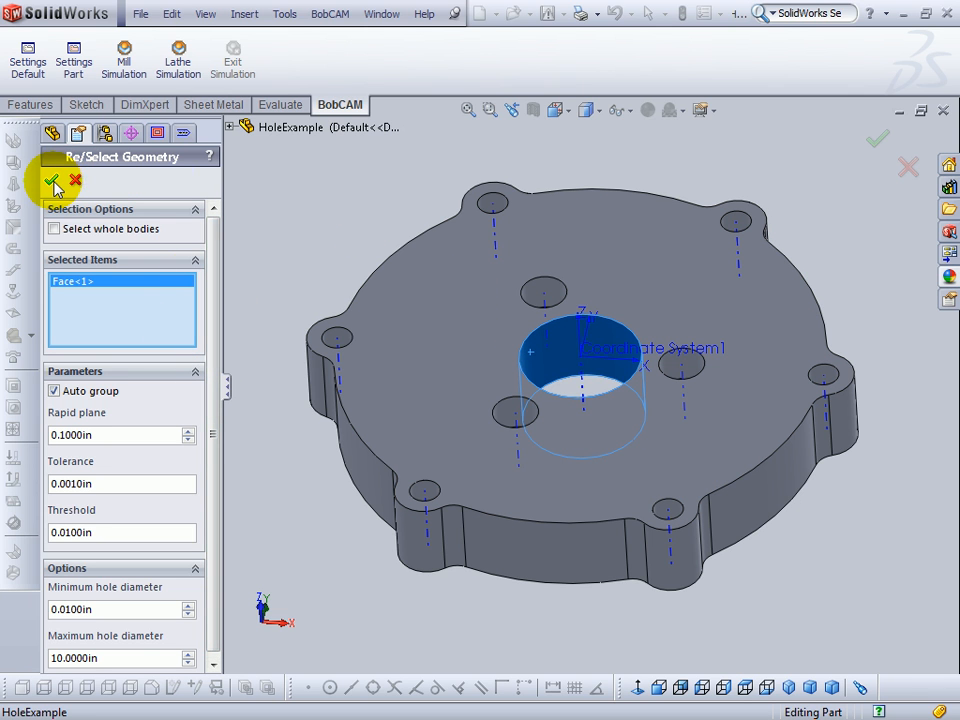
pyautogui.click(52, 186)
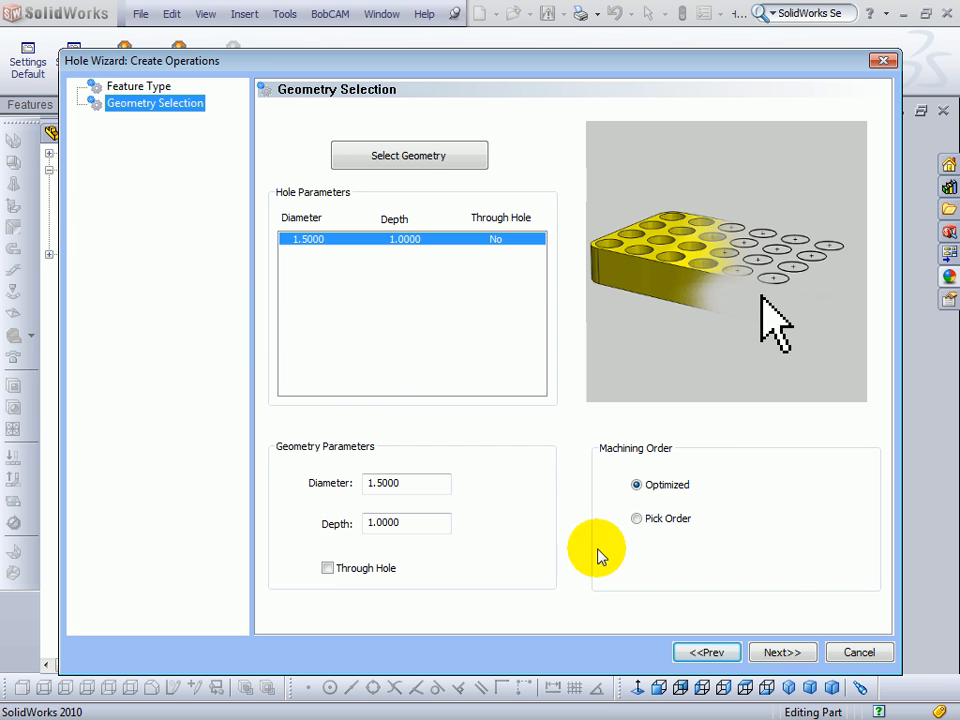
pyautogui.click(782, 652)
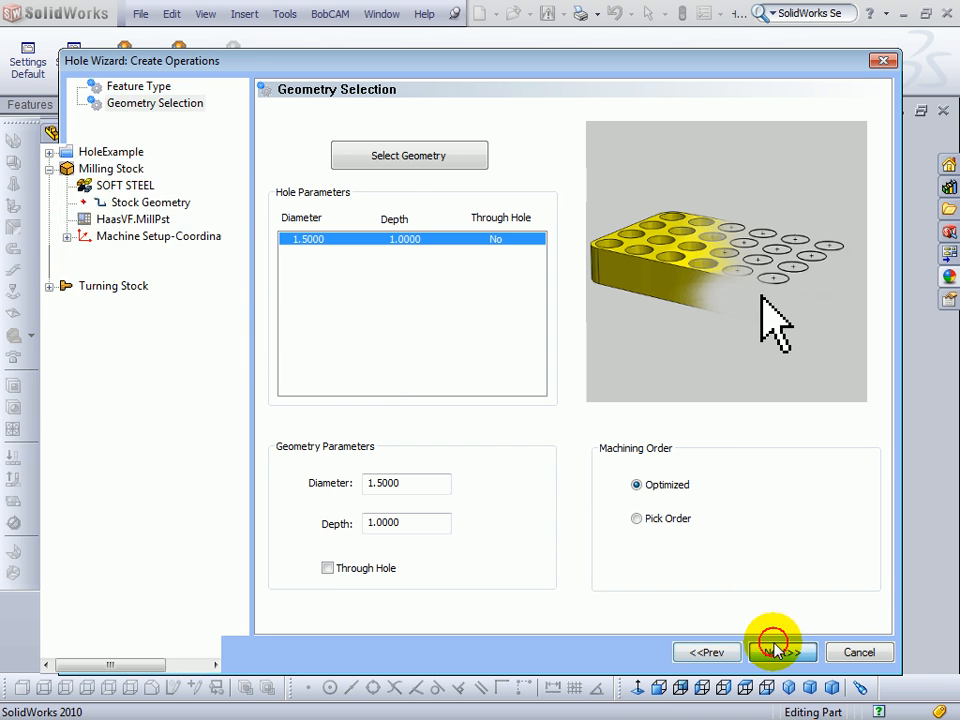
# Uncheck Use Chamfer and finish the Drill Hole feature with center drill and drill only
pyautogui.click(782, 652)
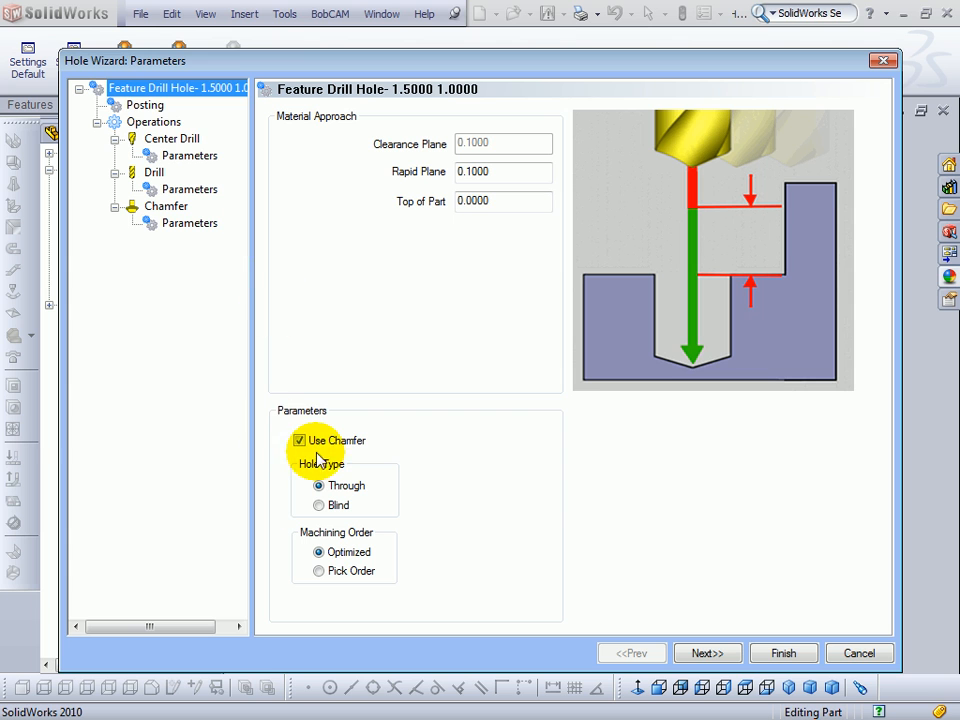
pyautogui.click(299, 440)
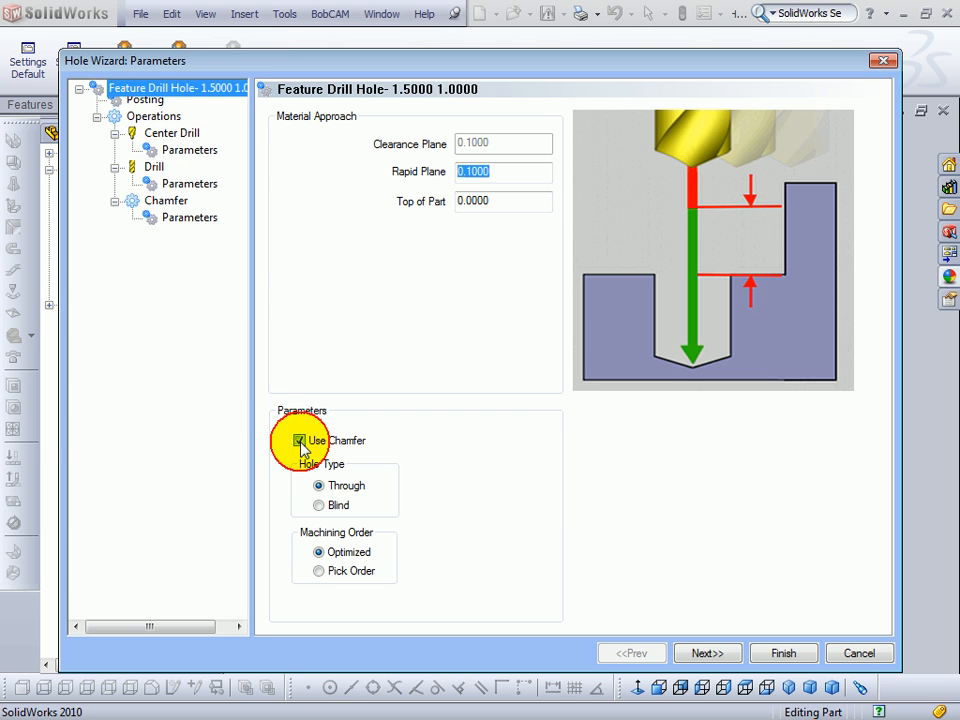
pyautogui.click(299, 440)
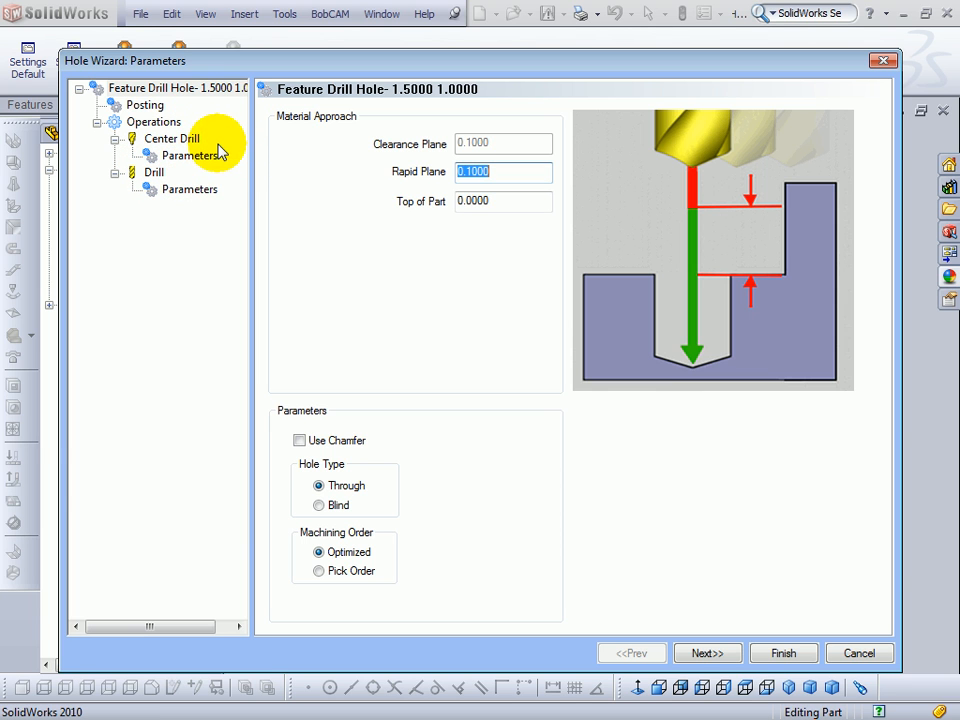
pyautogui.moveTo(258, 158)
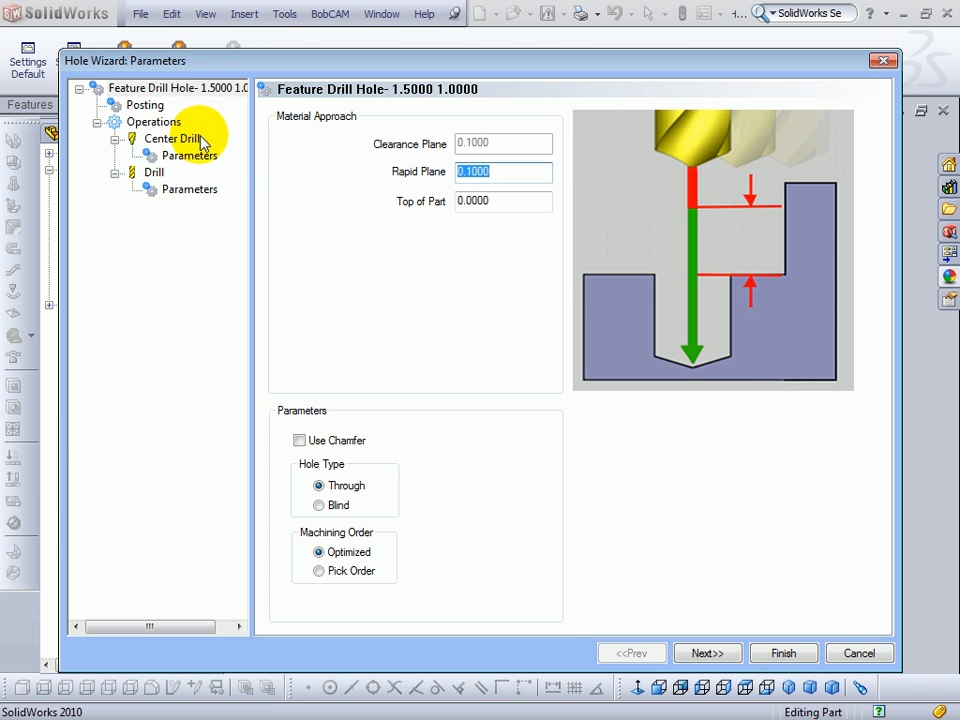
pyautogui.moveTo(583, 487)
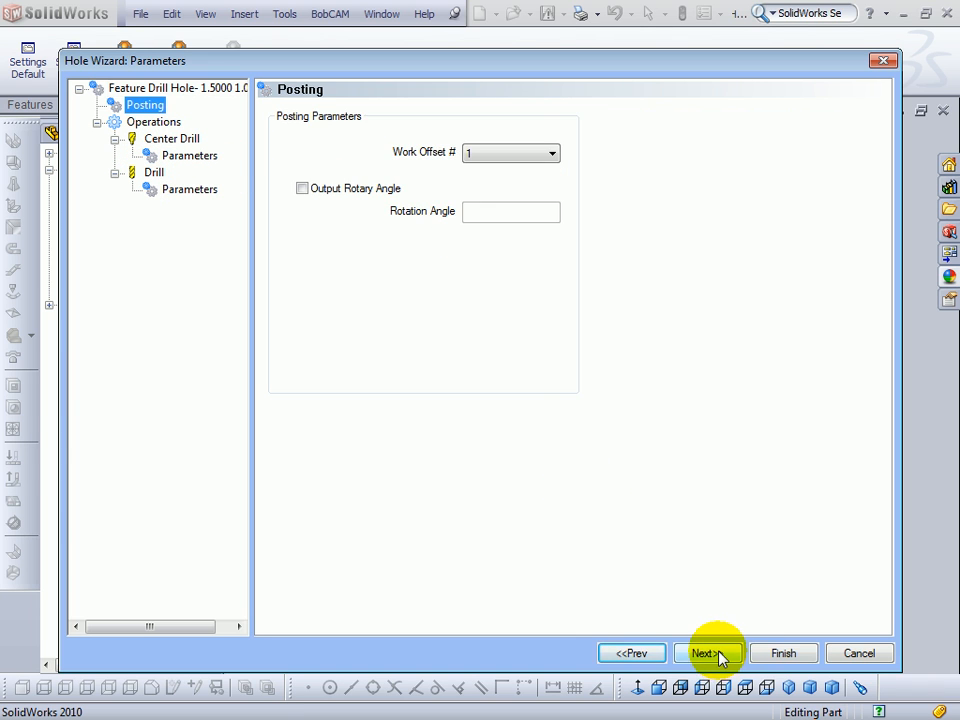
pyautogui.click(707, 653)
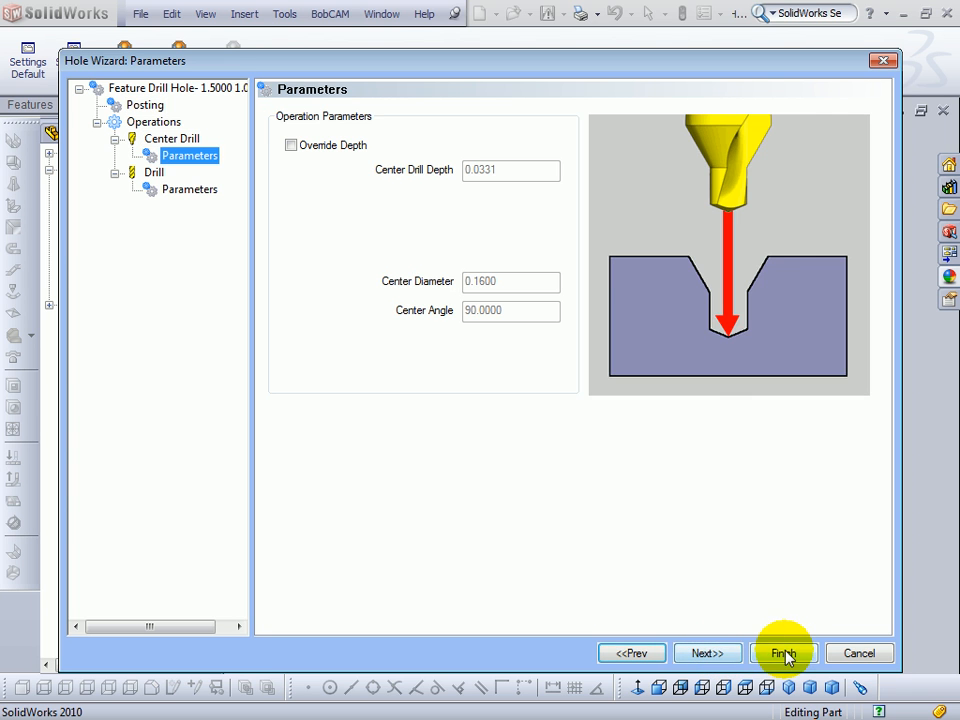
pyautogui.click(784, 653)
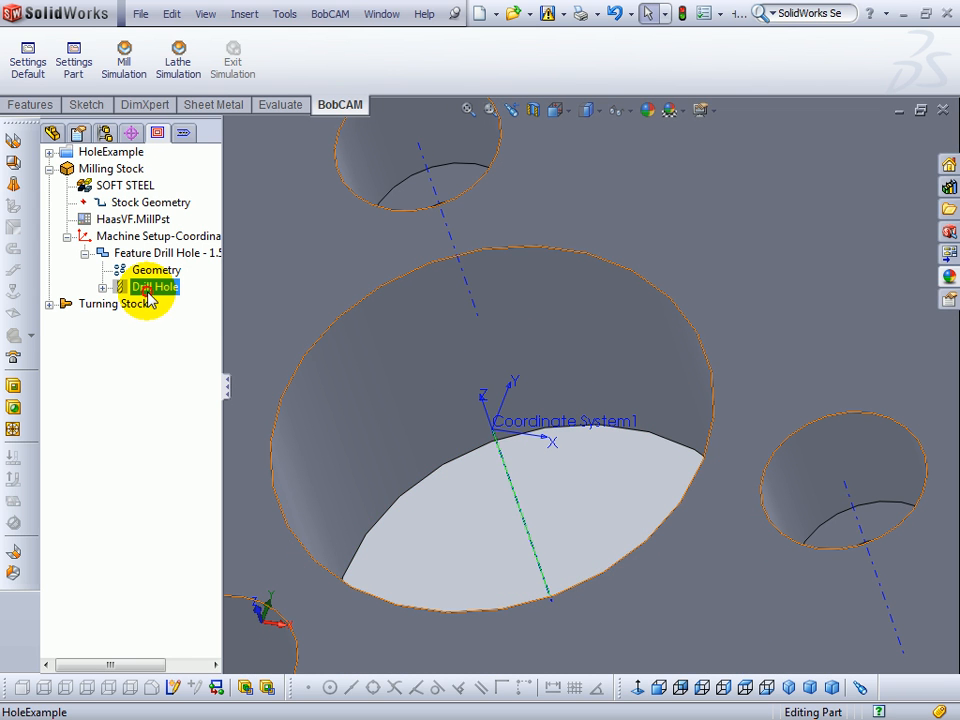
# Select Drill Hole and expand HoleExample to list Milling Tools and Turning Tools
pyautogui.click(105, 286)
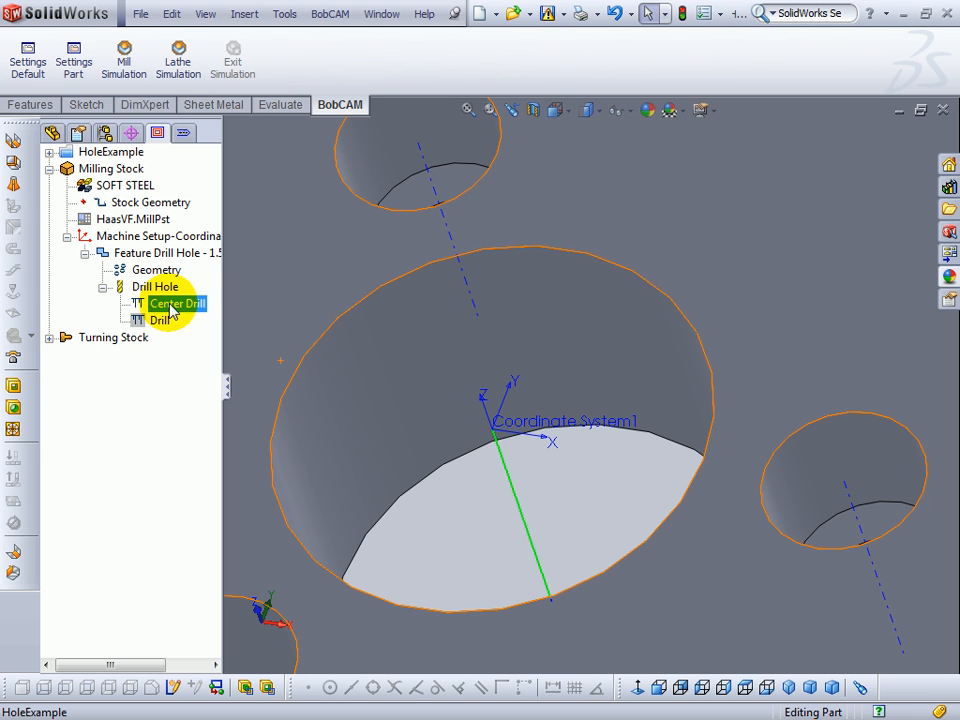
pyautogui.click(178, 303)
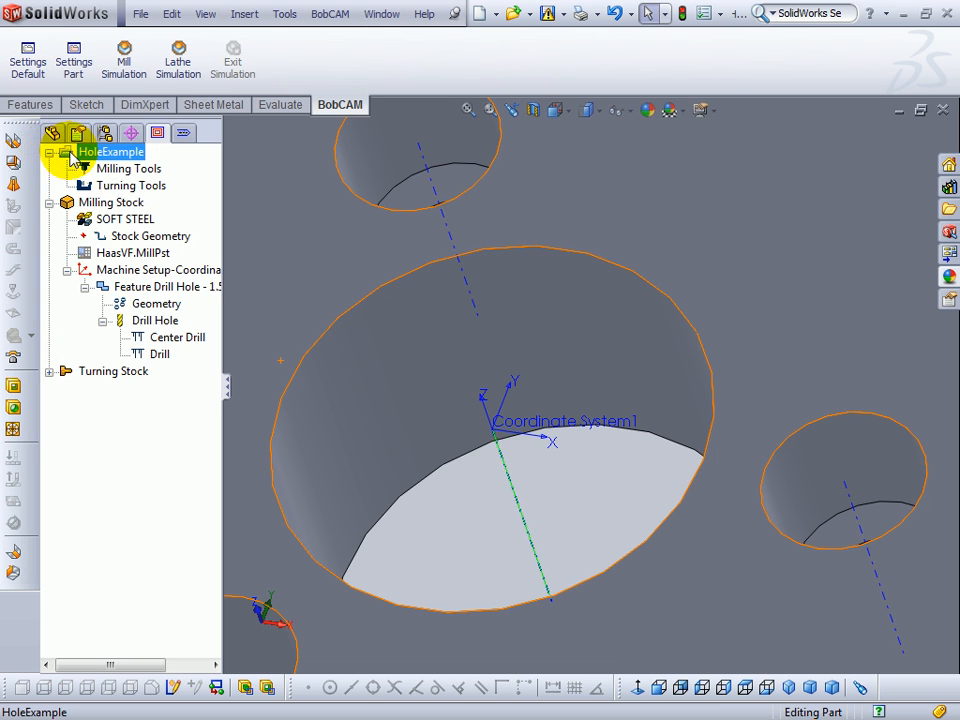
# Open the Part > Tool Pattern program from the Milling Tools context menu
pyautogui.click(128, 168)
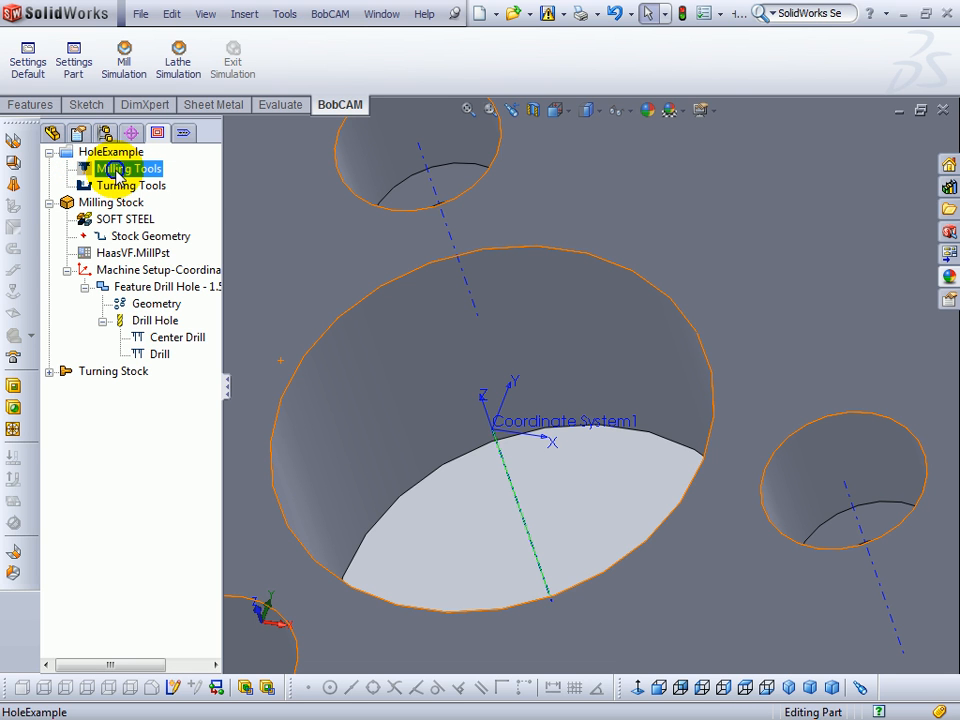
pyautogui.rightClick(128, 168)
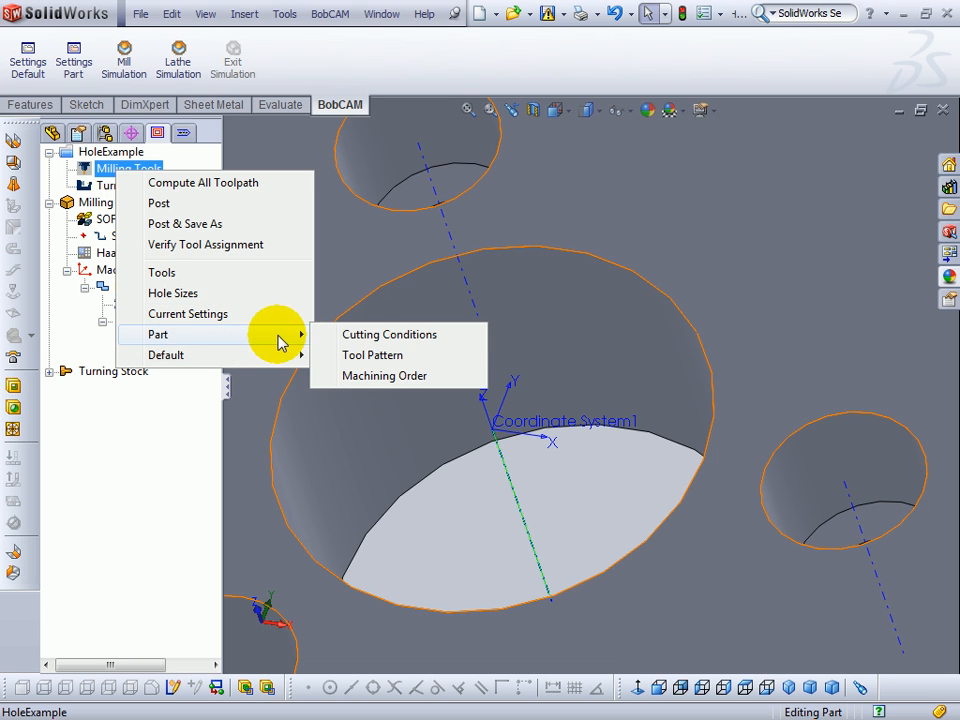
pyautogui.moveTo(372, 355)
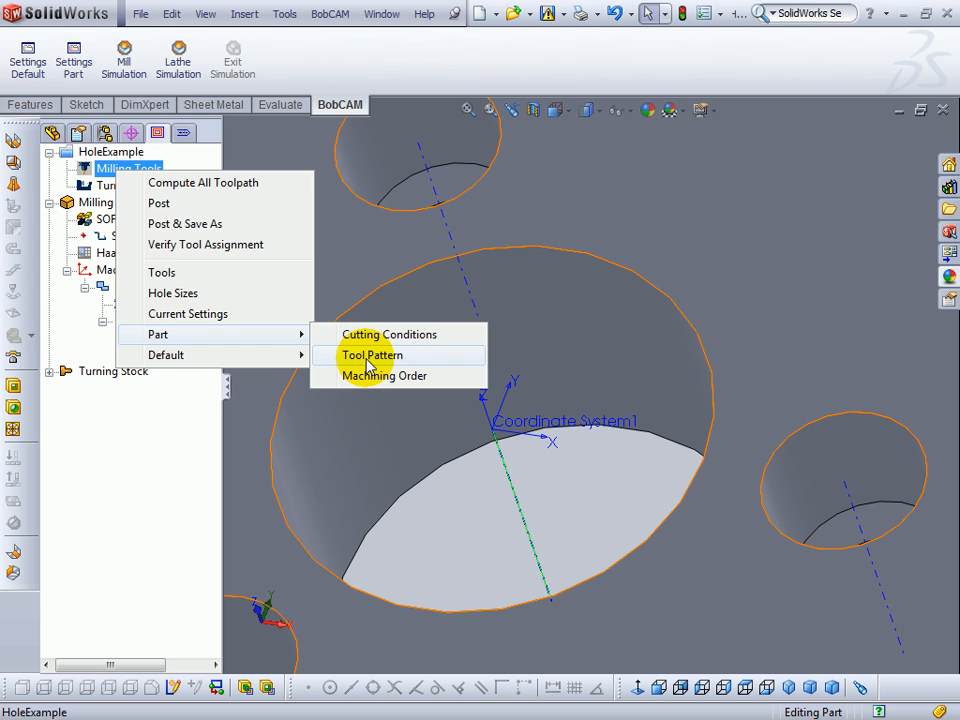
pyautogui.click(372, 355)
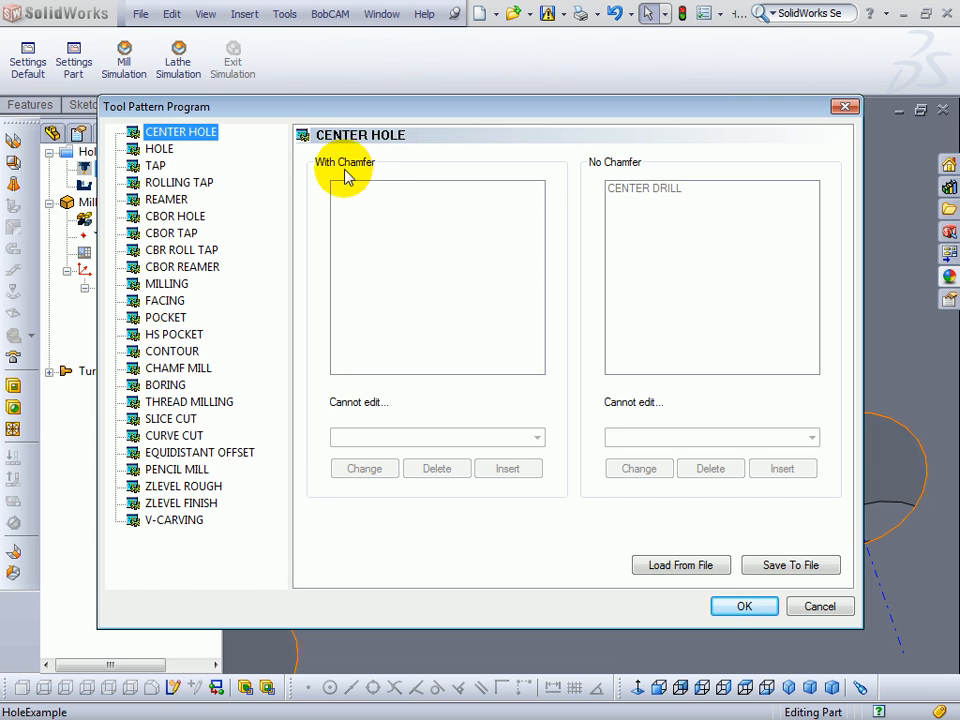
# Delete CENTER DRILL from HOLE's No Chamfer and With Chamfer patterns and accept
pyautogui.click(159, 148)
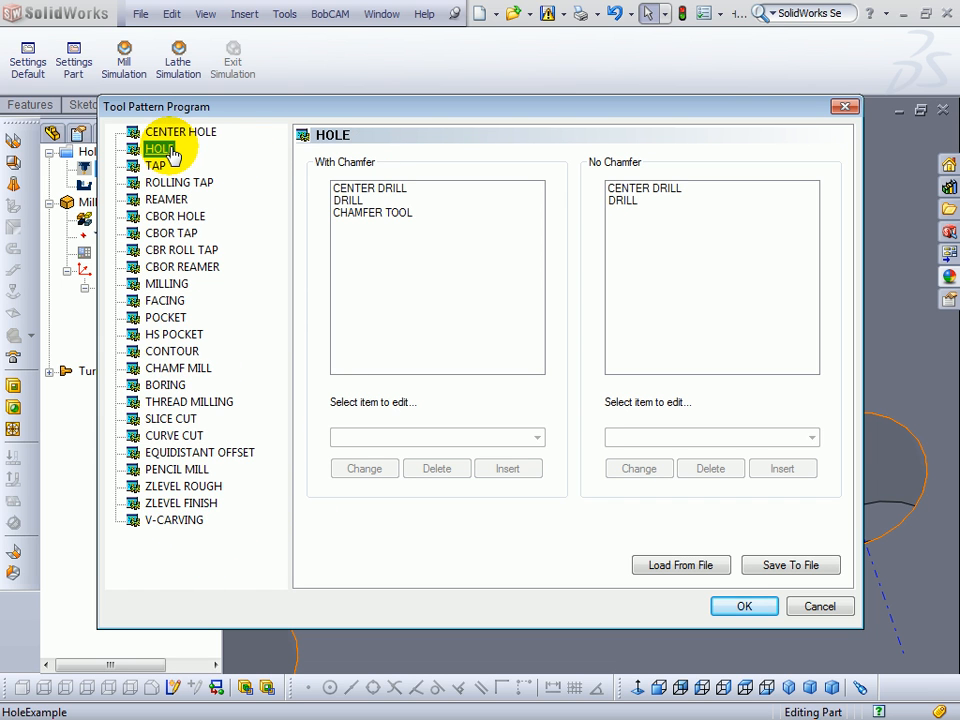
pyautogui.moveTo(655, 170)
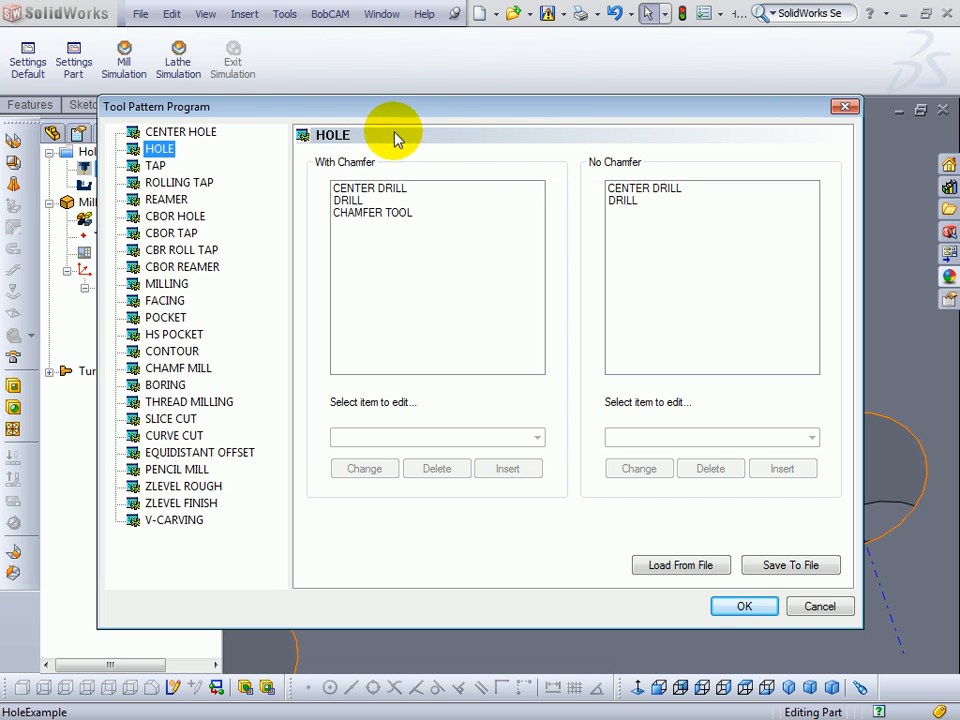
pyautogui.moveTo(672, 198)
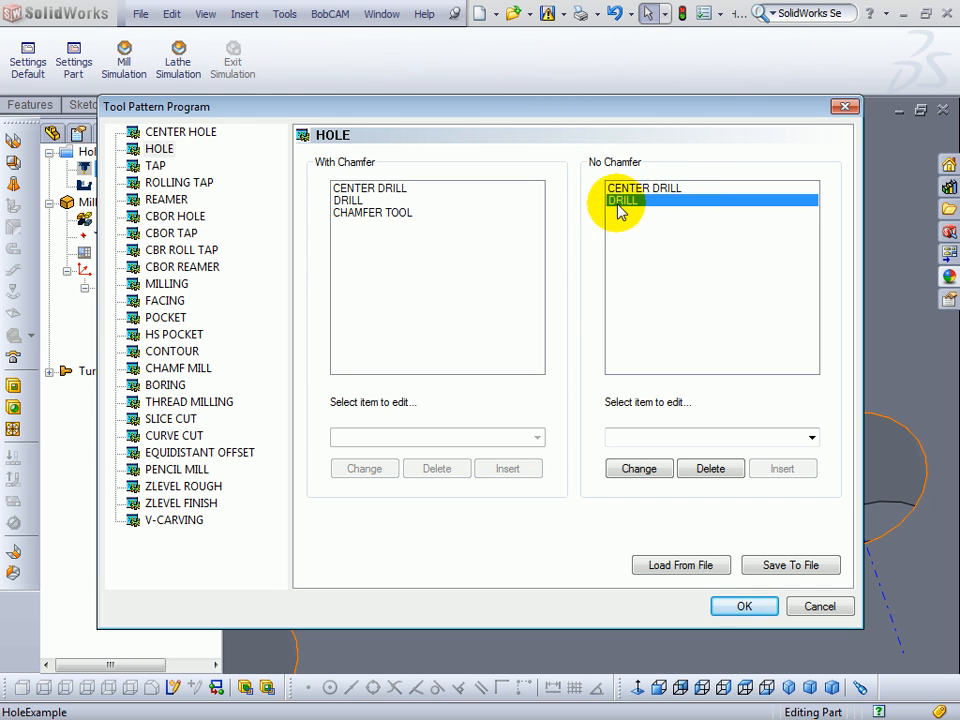
pyautogui.click(644, 188)
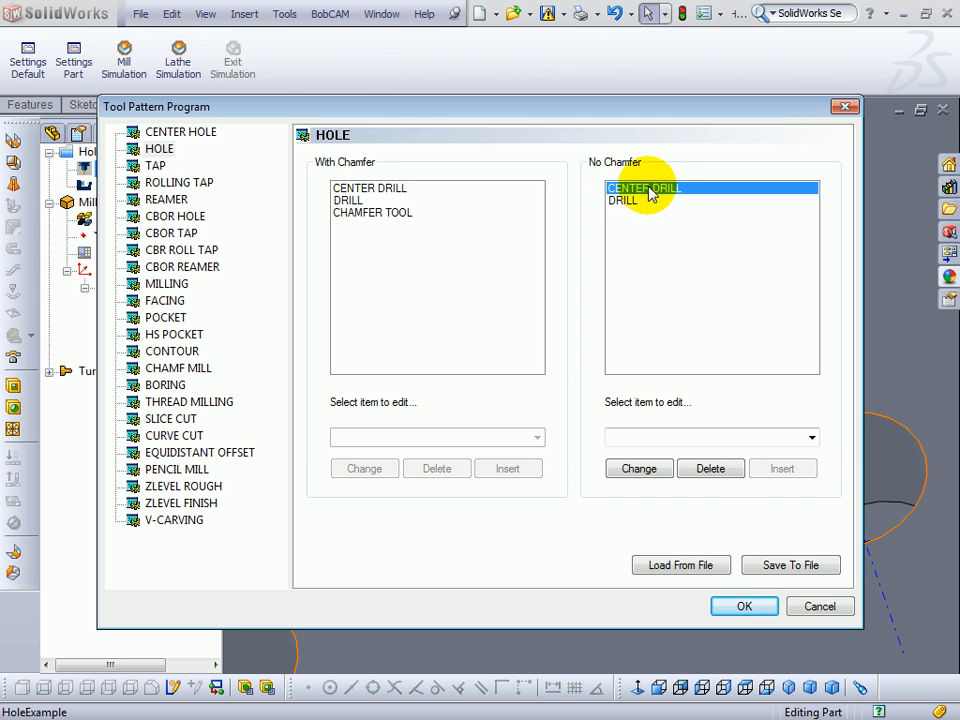
pyautogui.click(710, 468)
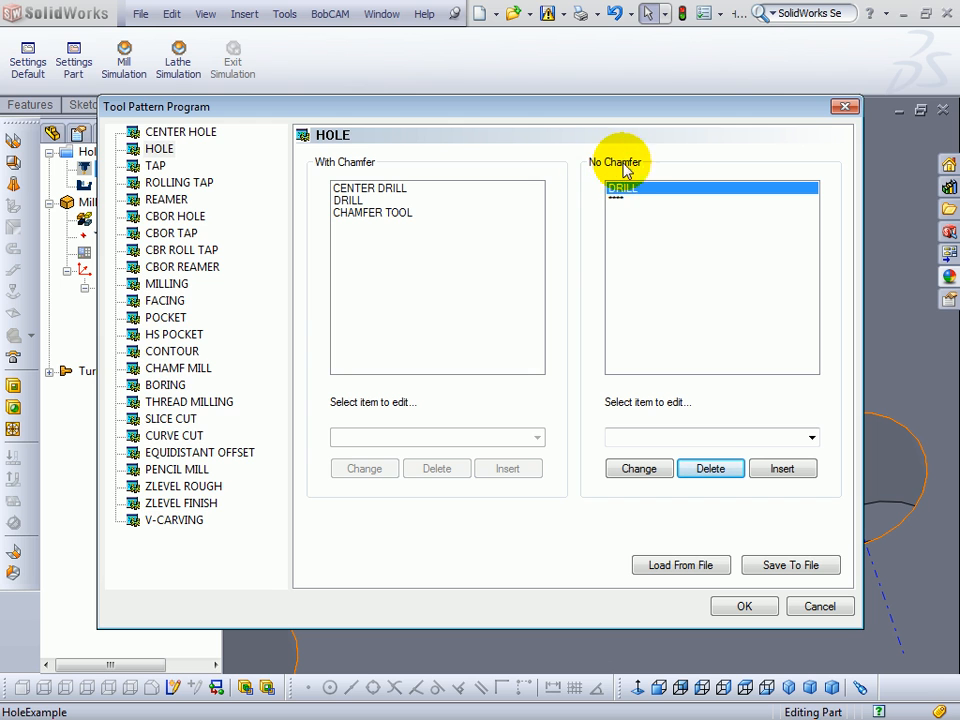
pyautogui.moveTo(600, 175)
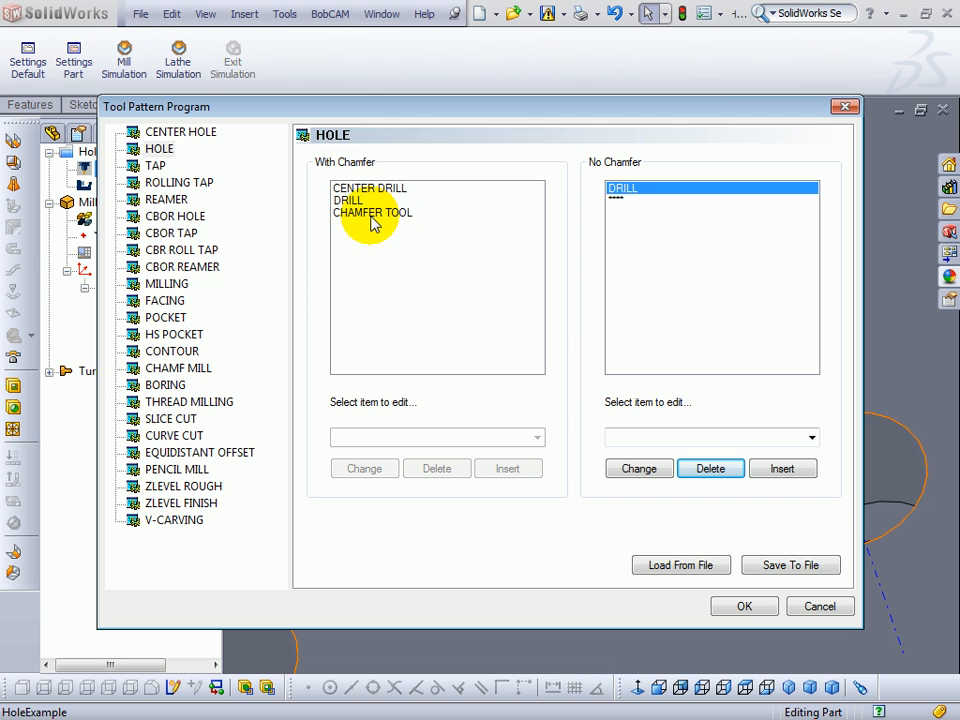
pyautogui.click(369, 188)
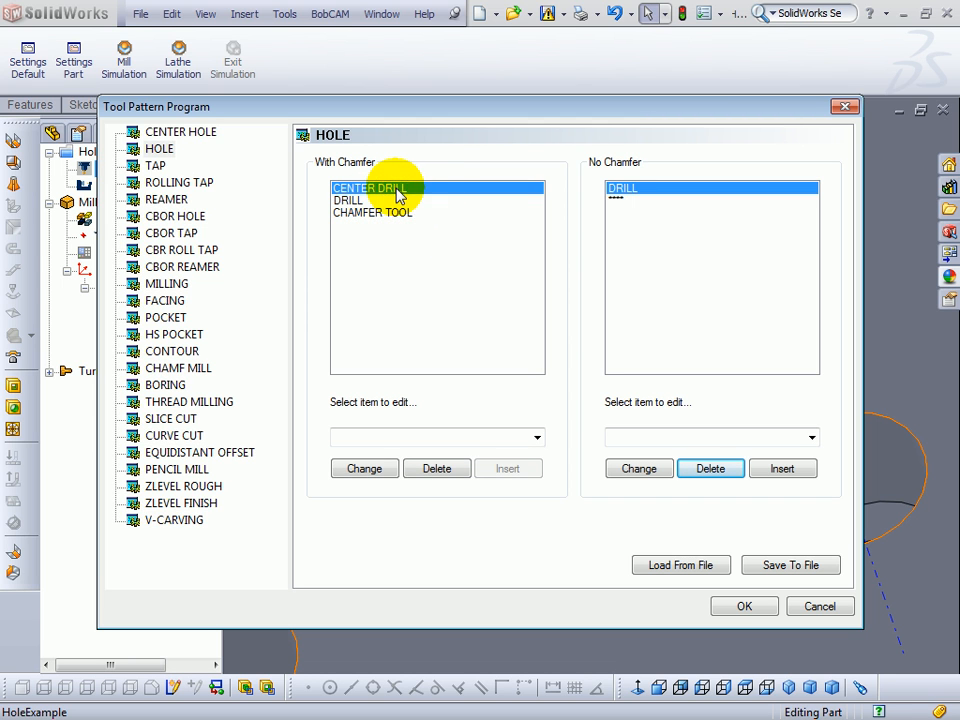
pyautogui.click(436, 468)
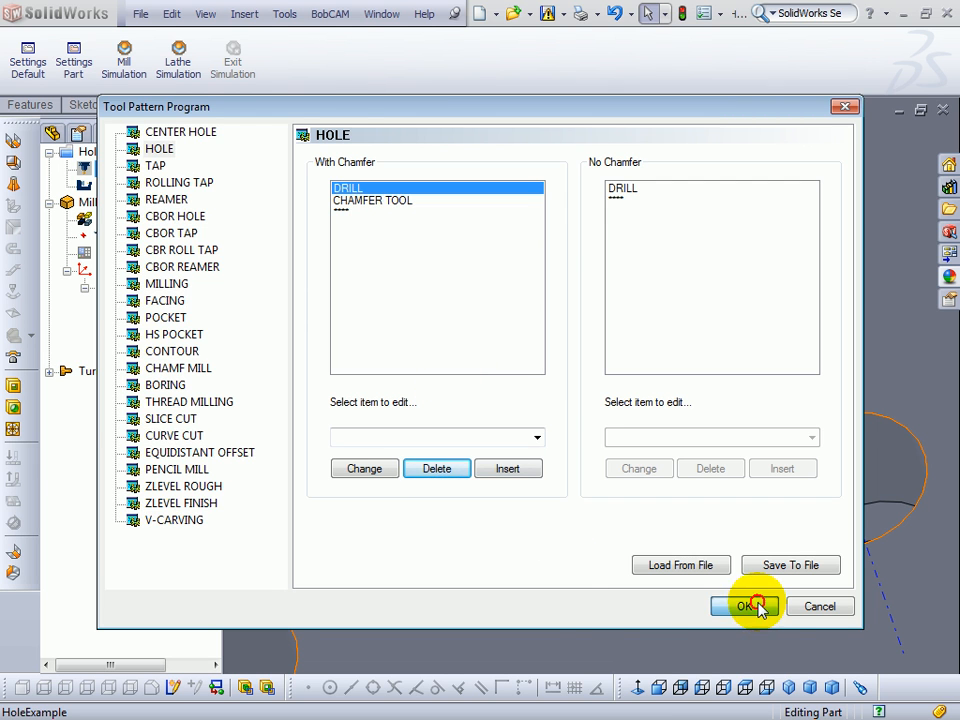
pyautogui.click(744, 606)
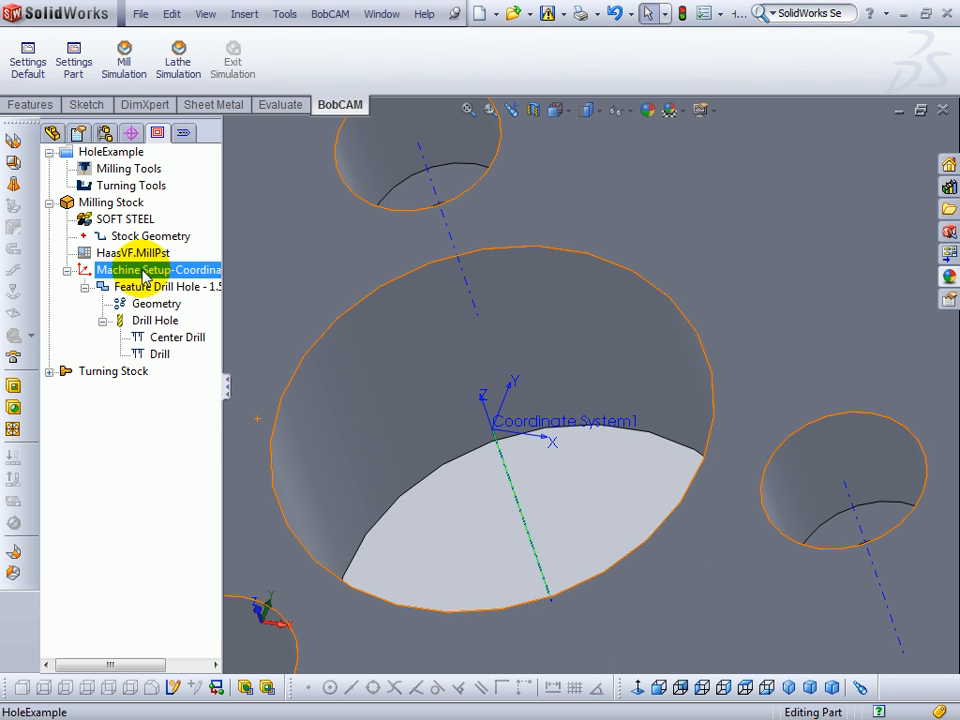
pyautogui.click(168, 287)
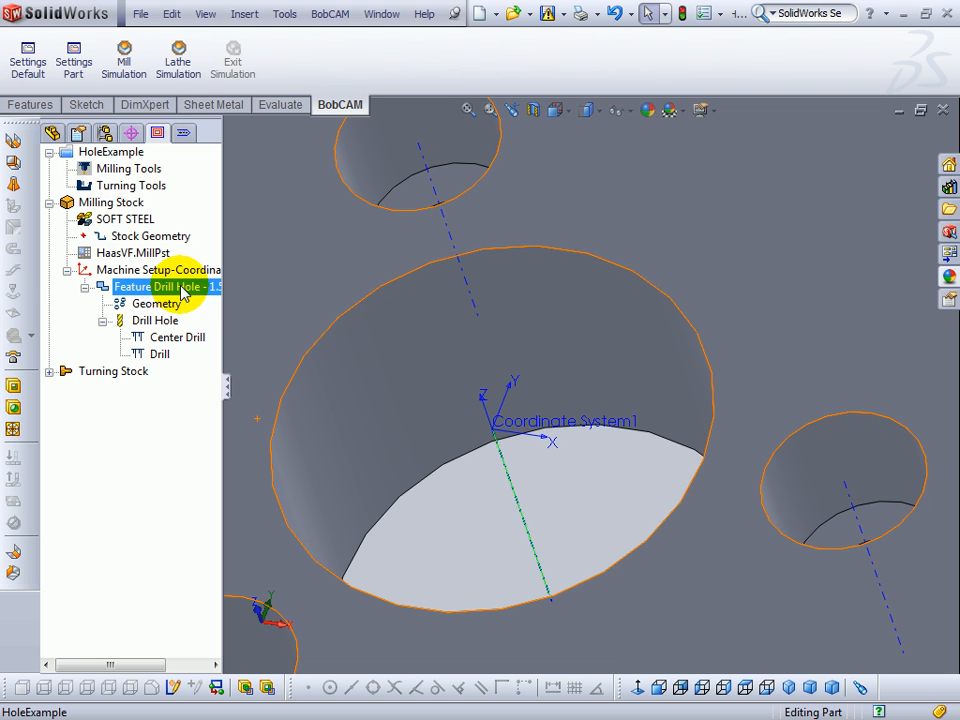
# Delete Feature Drill Hole - 1.5000 and confirm with Yes
pyautogui.rightClick(167, 287)
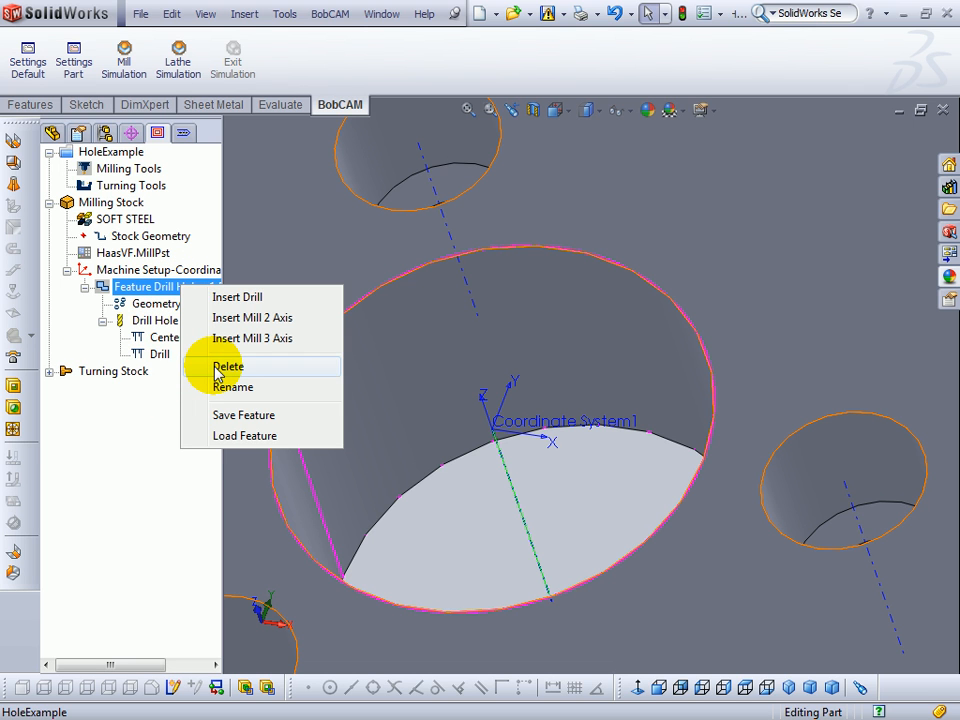
pyautogui.click(227, 366)
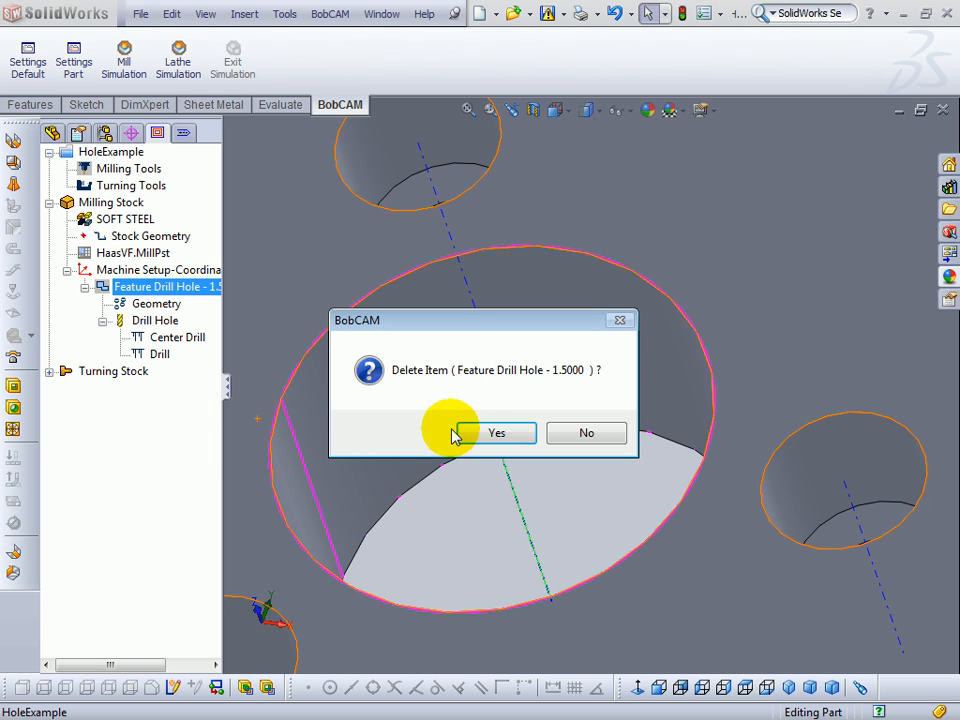
pyautogui.click(496, 432)
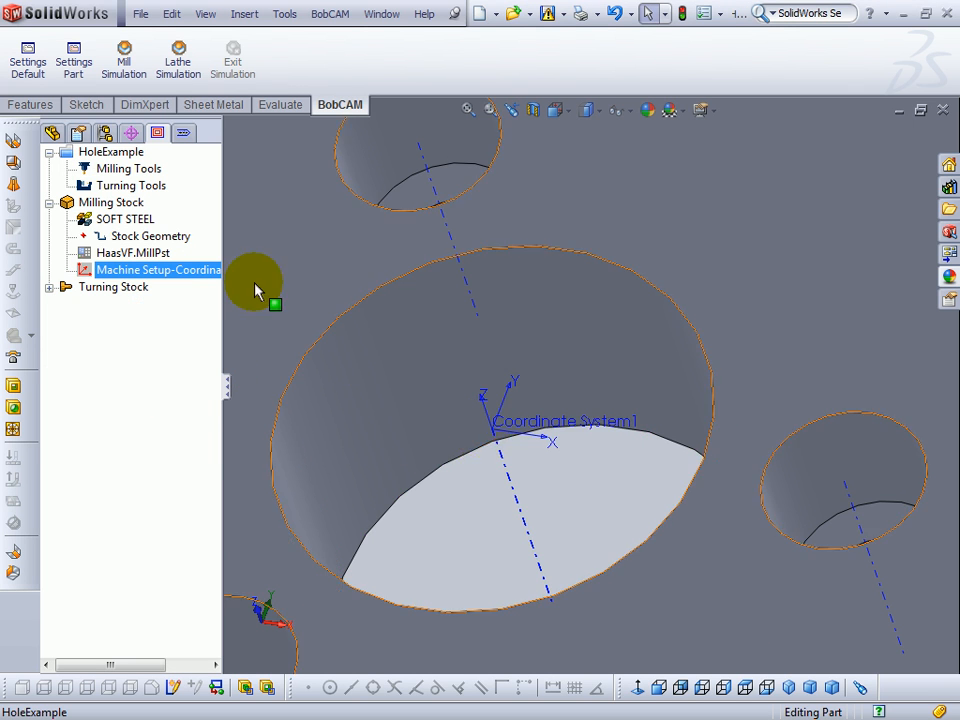
# Insert a drill-only Hole feature, 1.5000 diameter and 1.0000 deep, with chamfering turned off
pyautogui.click(110, 201)
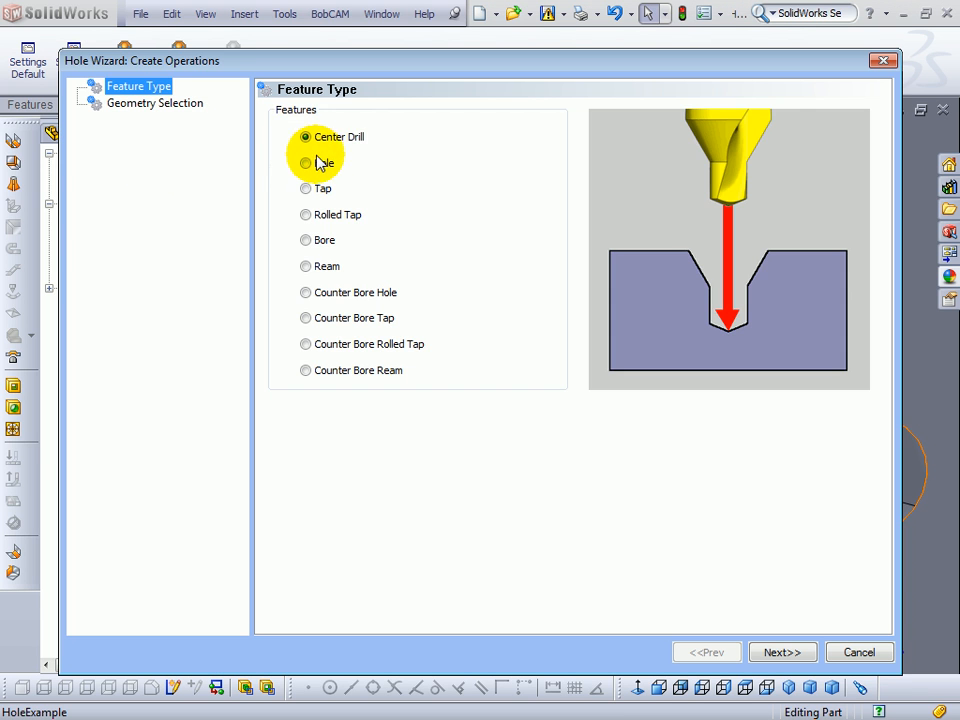
pyautogui.click(782, 652)
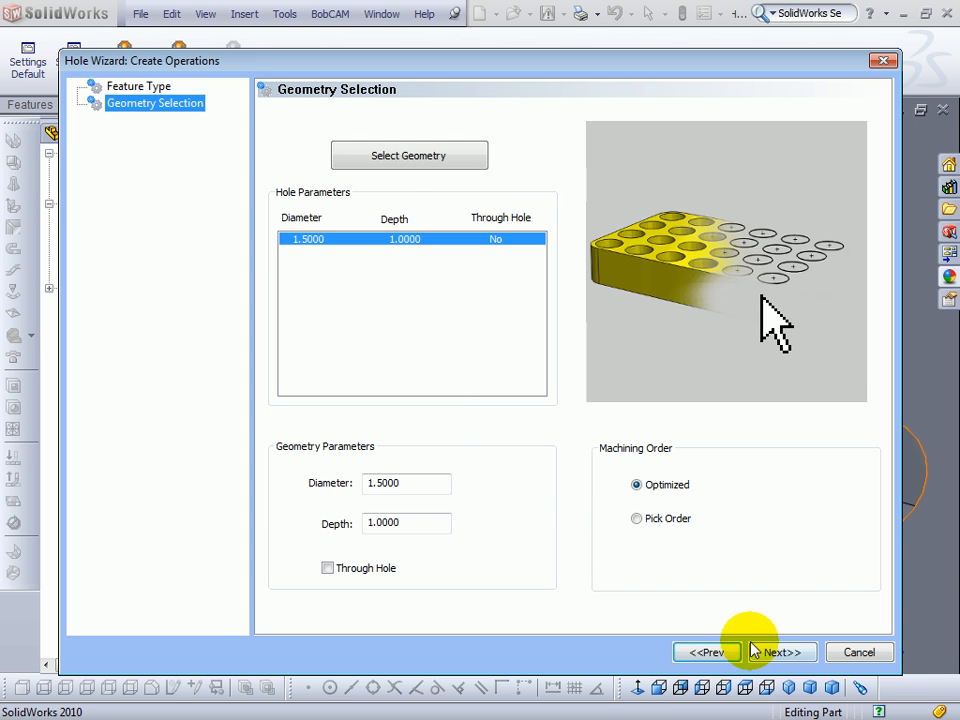
pyautogui.click(778, 652)
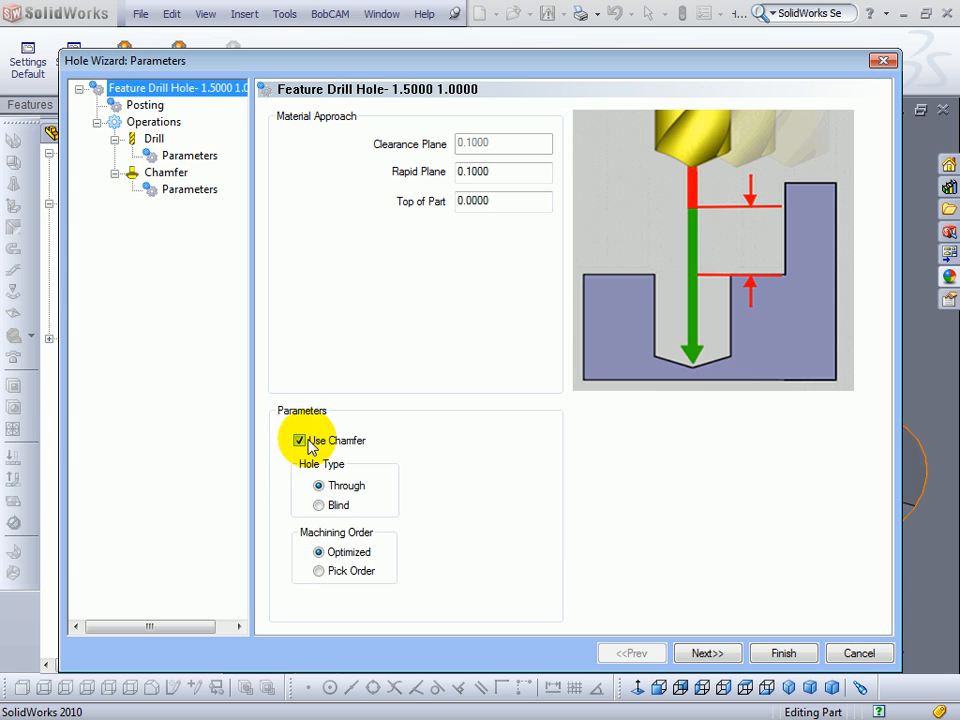
pyautogui.click(299, 440)
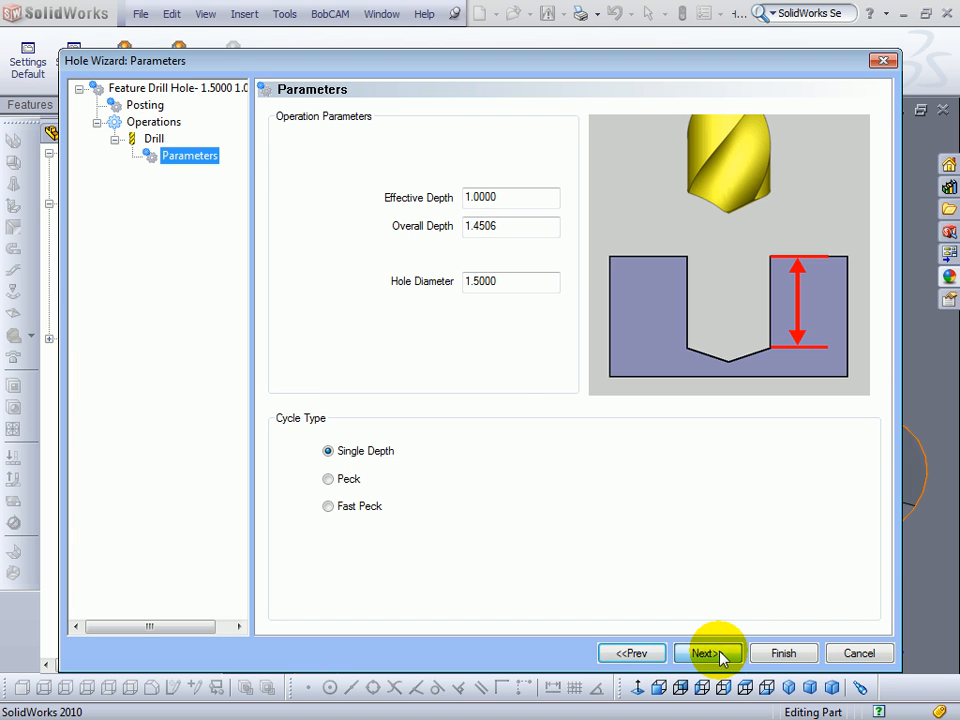
pyautogui.click(783, 653)
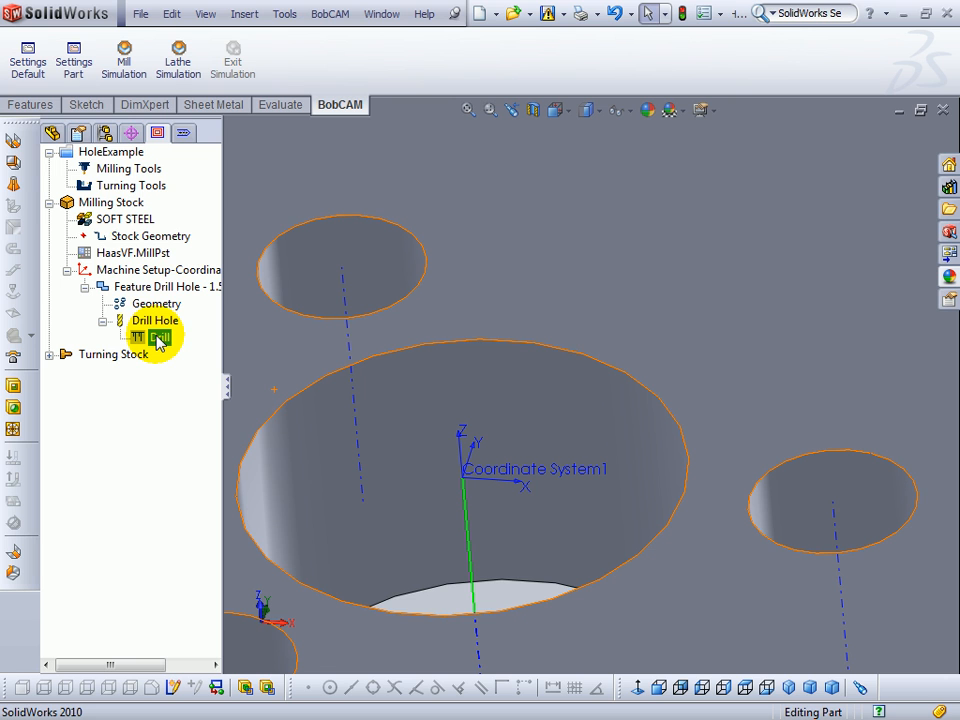
# Select Milling Tools and bring up its context menu of default options
pyautogui.click(128, 168)
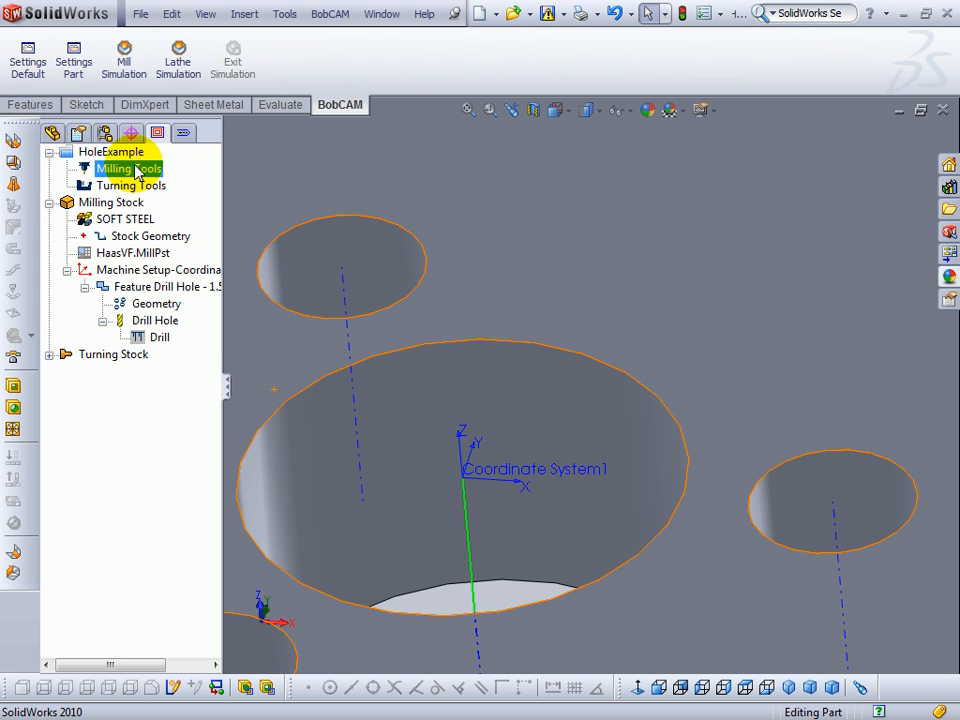
pyautogui.rightClick(128, 168)
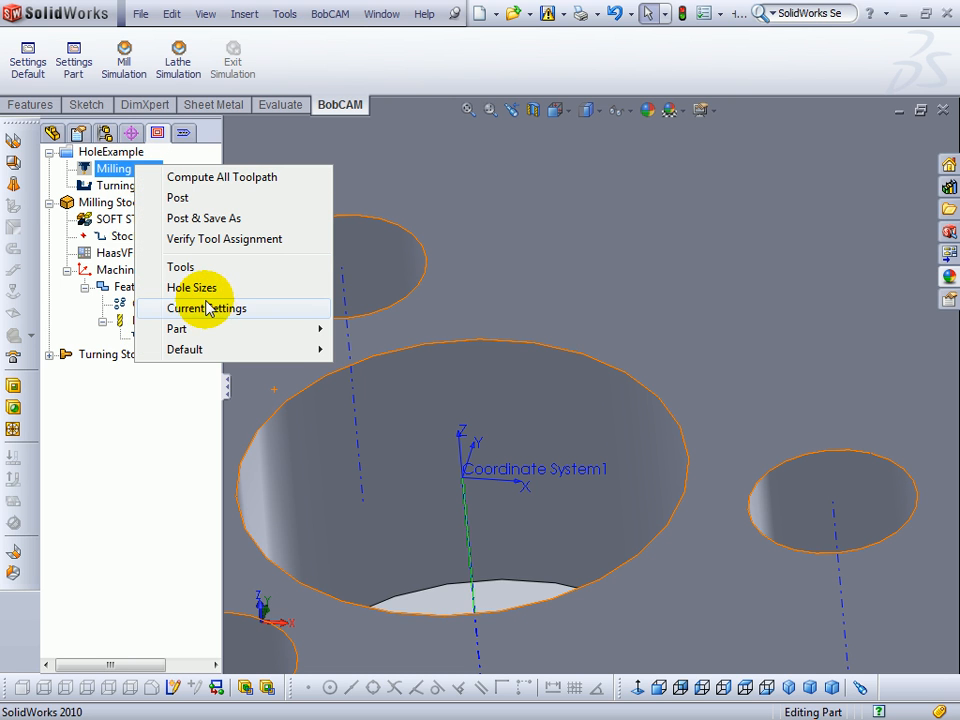
pyautogui.moveTo(177, 328)
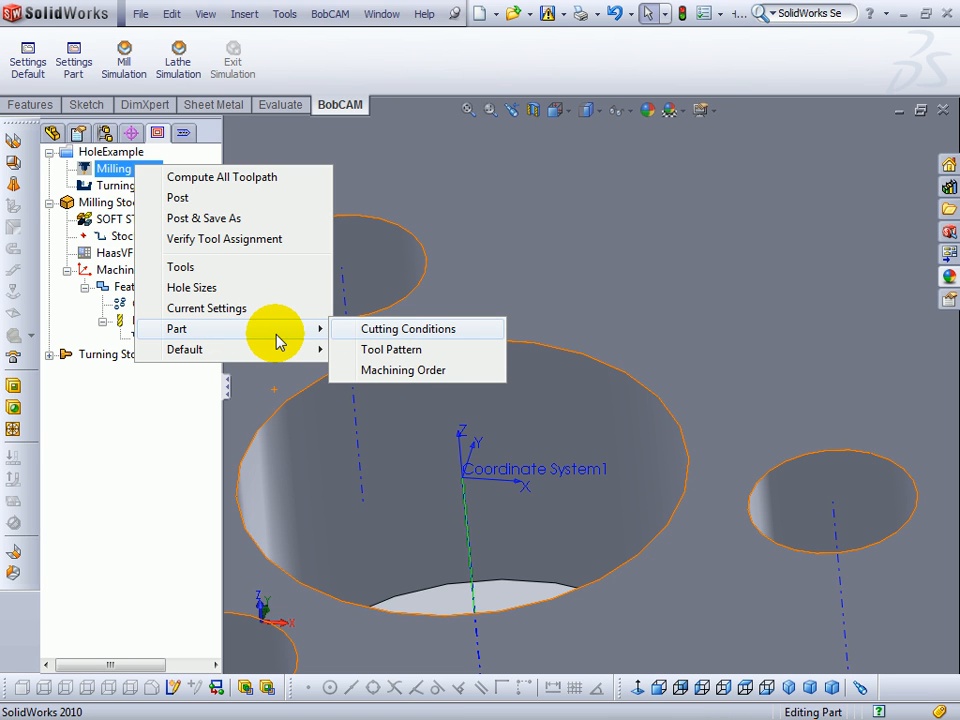
pyautogui.moveTo(265, 350)
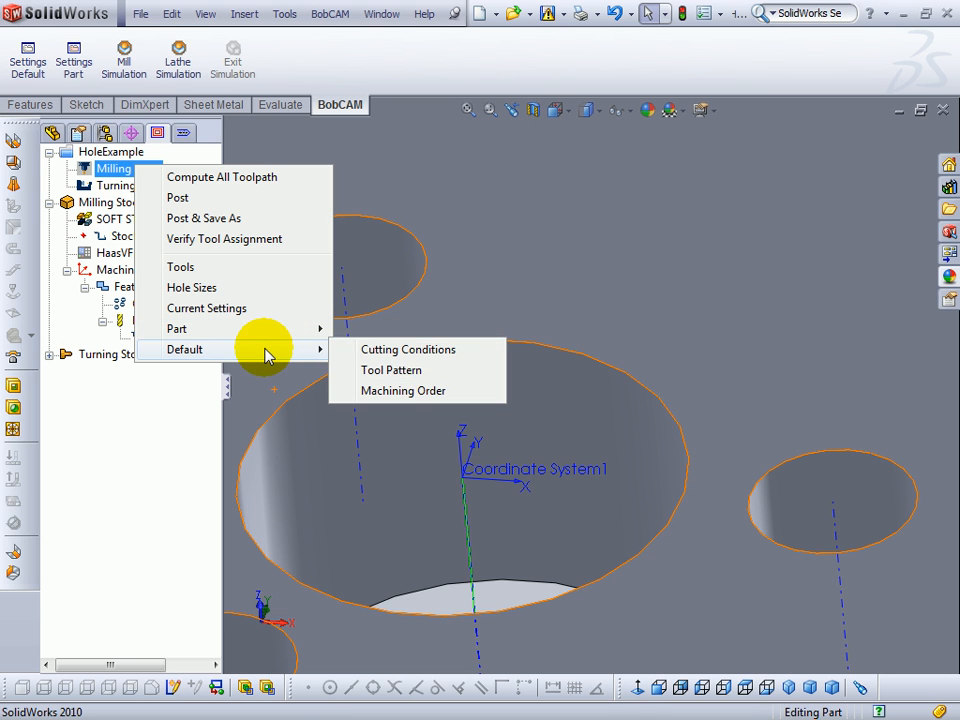
pyautogui.moveTo(405, 370)
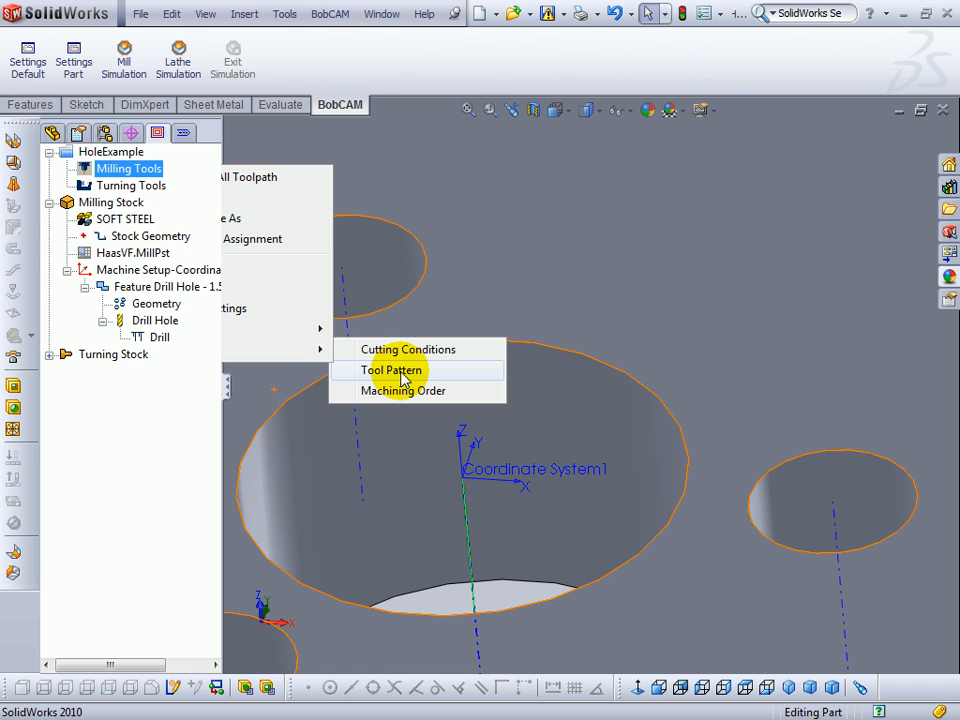
# Open the global Tool Pattern settings and review the HOLE tool sequence
pyautogui.click(392, 370)
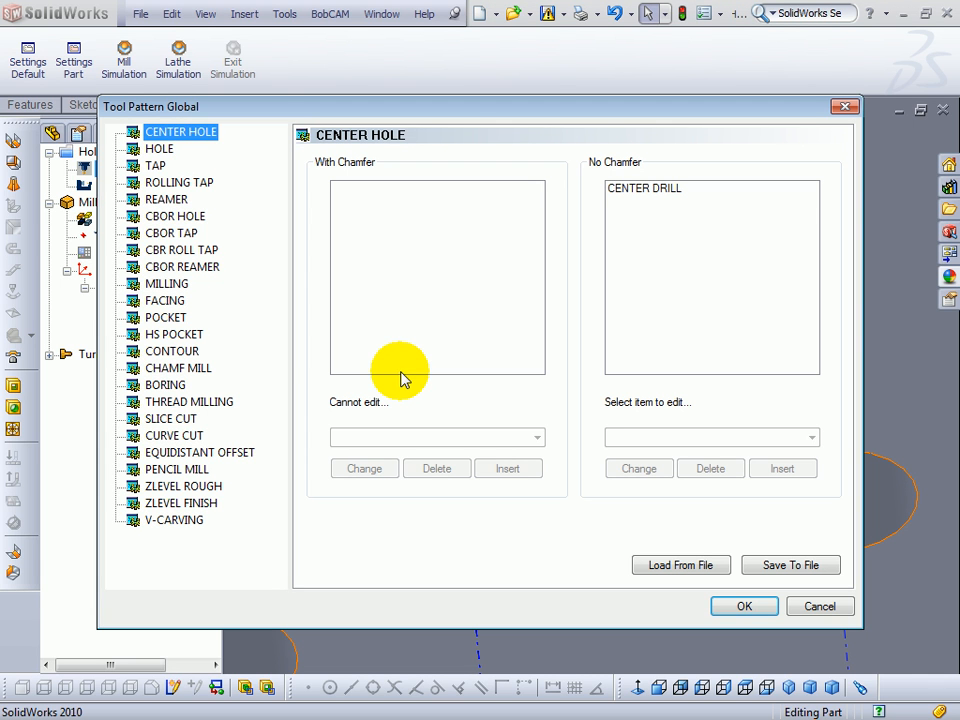
pyautogui.click(159, 148)
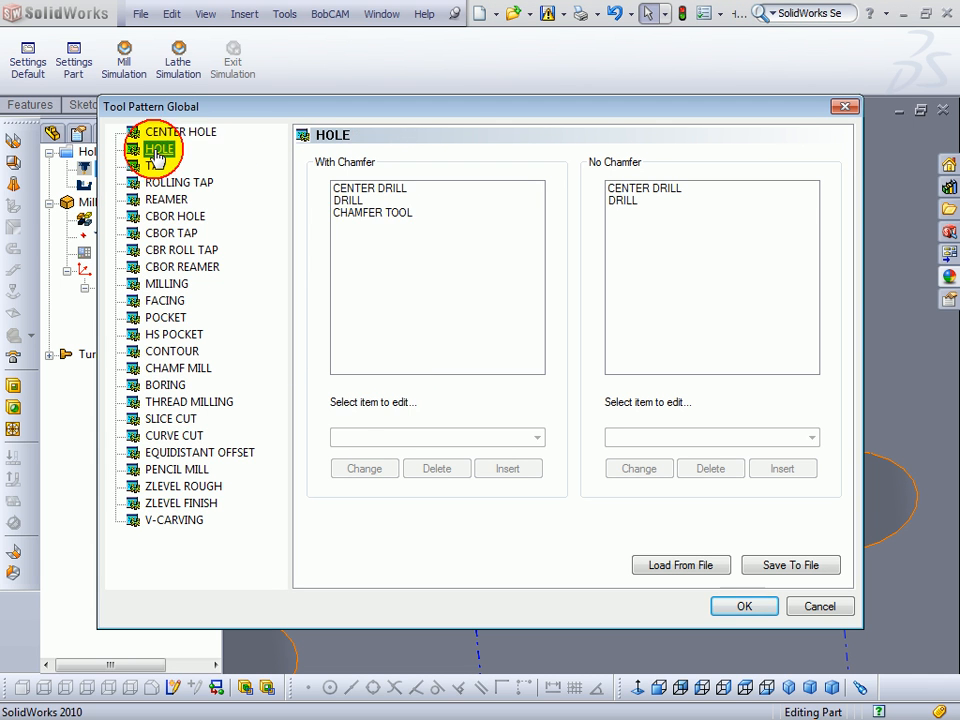
pyautogui.click(437, 468)
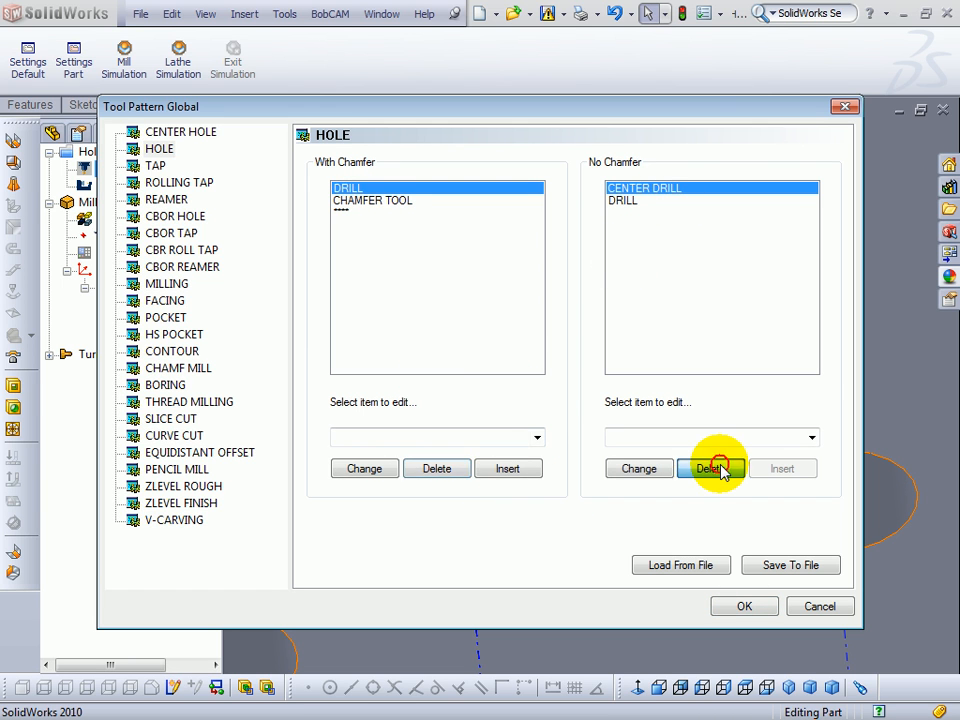
pyautogui.click(155, 165)
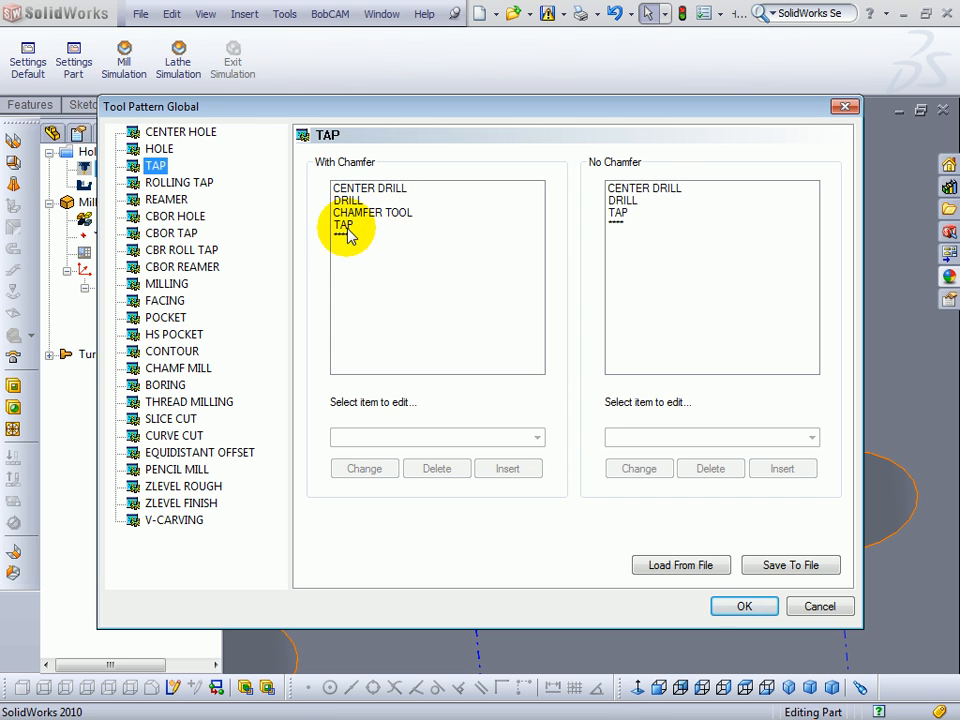
pyautogui.moveTo(640, 172)
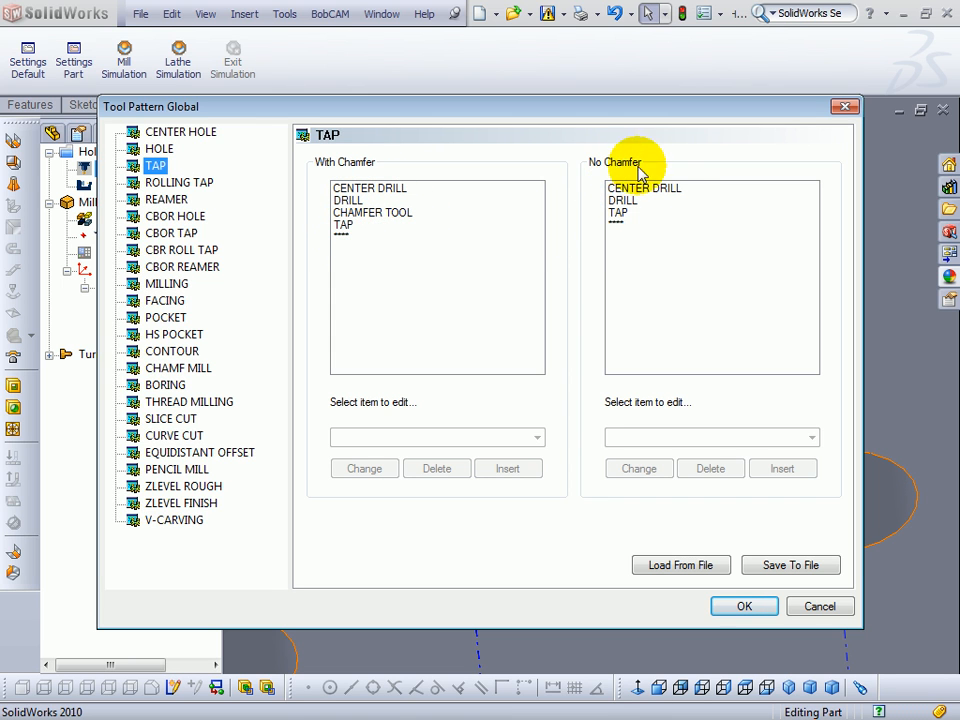
pyautogui.moveTo(620, 218)
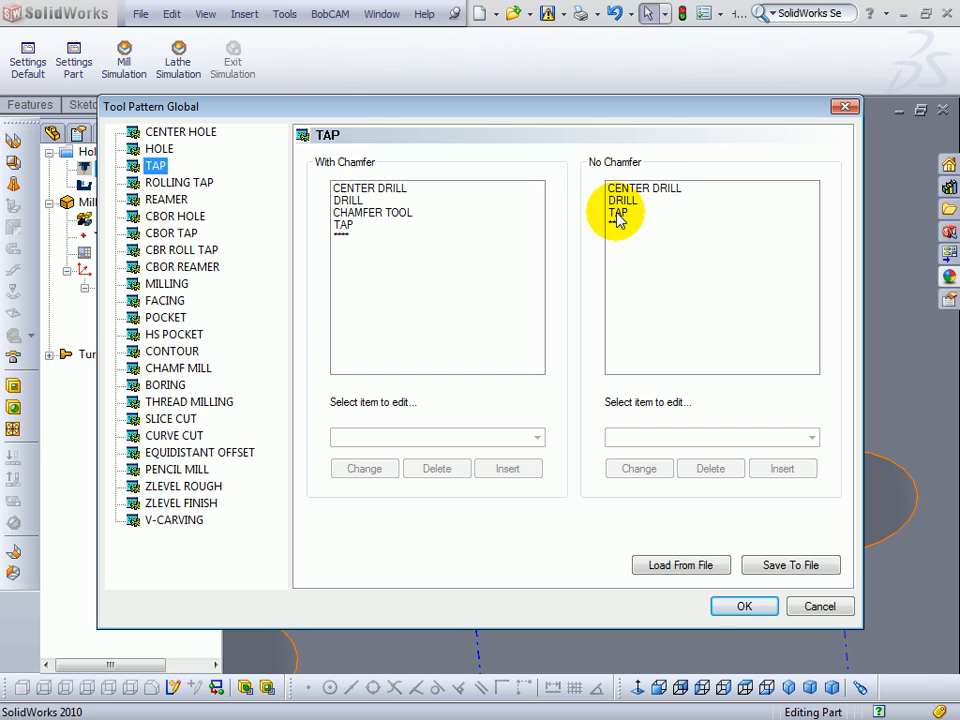
# Show the TAP sequence and browse the No Chamfer tool dropdown
pyautogui.click(644, 188)
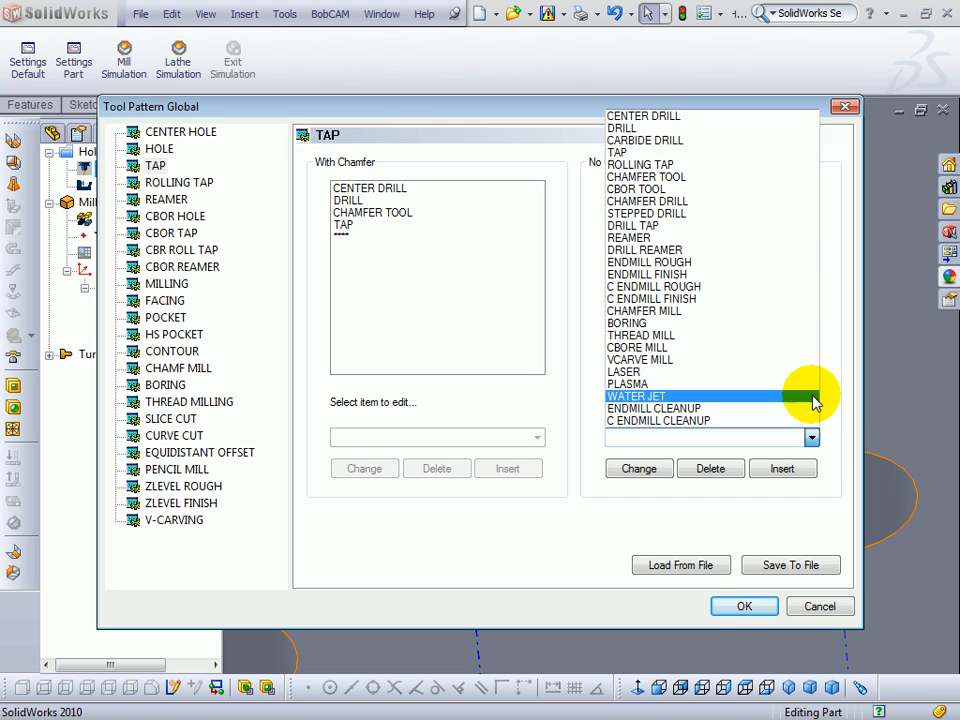
pyautogui.click(645, 237)
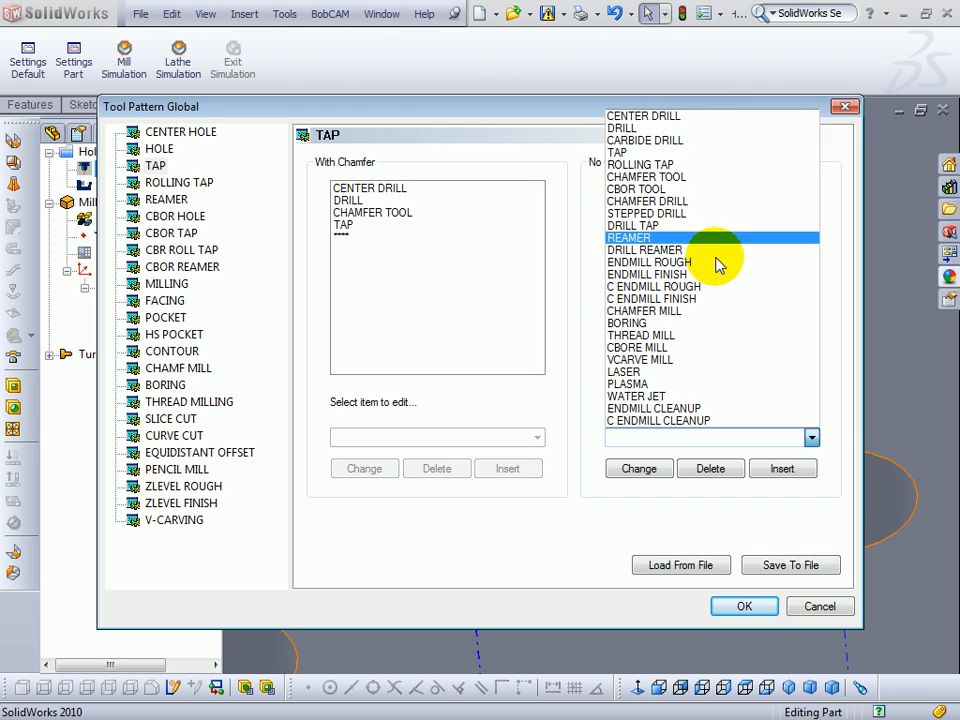
pyautogui.click(653, 286)
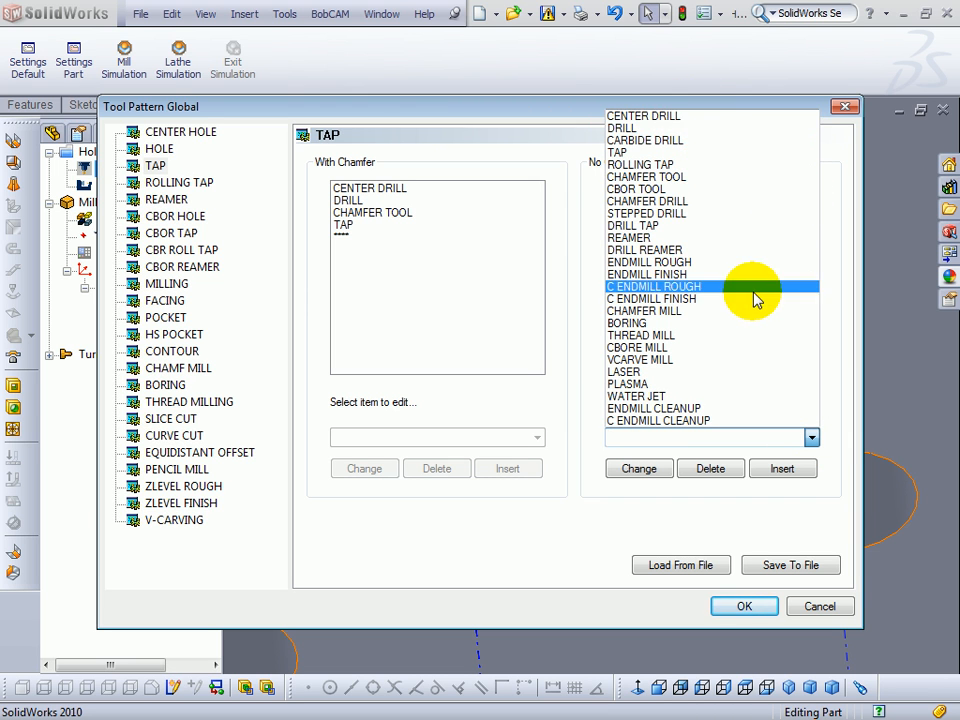
pyautogui.moveTo(563, 288)
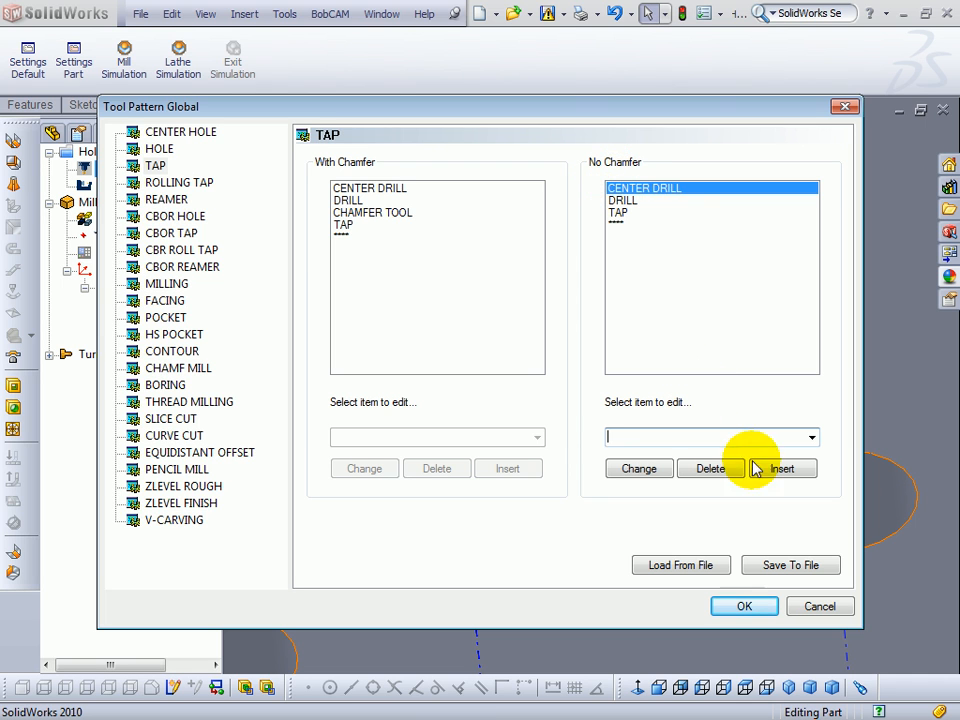
pyautogui.click(644, 187)
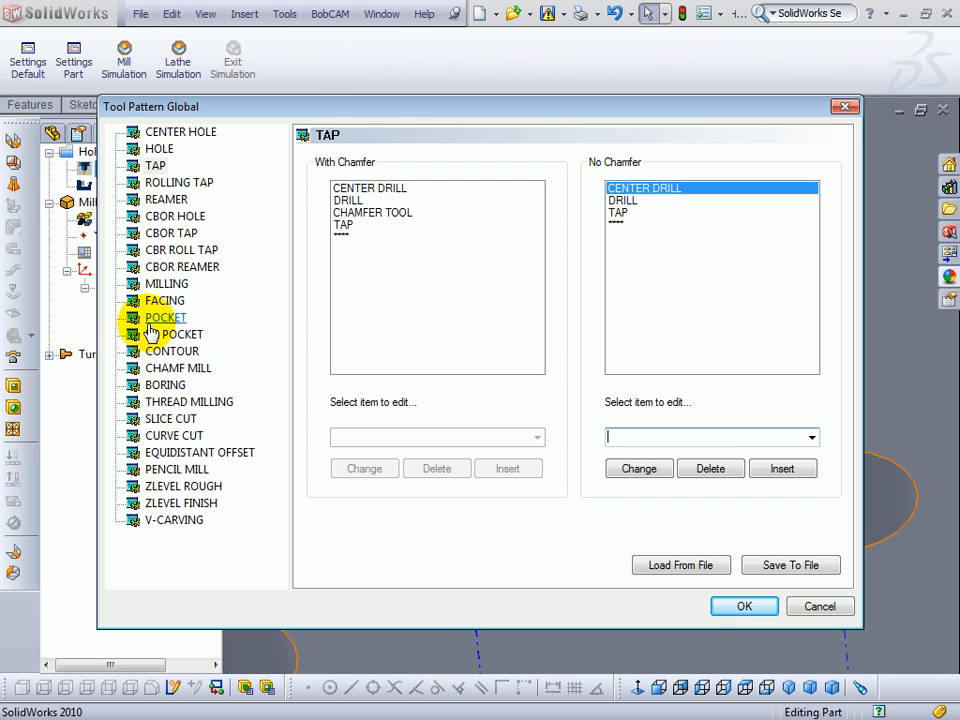
# Swap ENDMILL ROUGH for C ENDMILL ROUGH in the MILLING no-chamfer sequence and accept
pyautogui.click(167, 283)
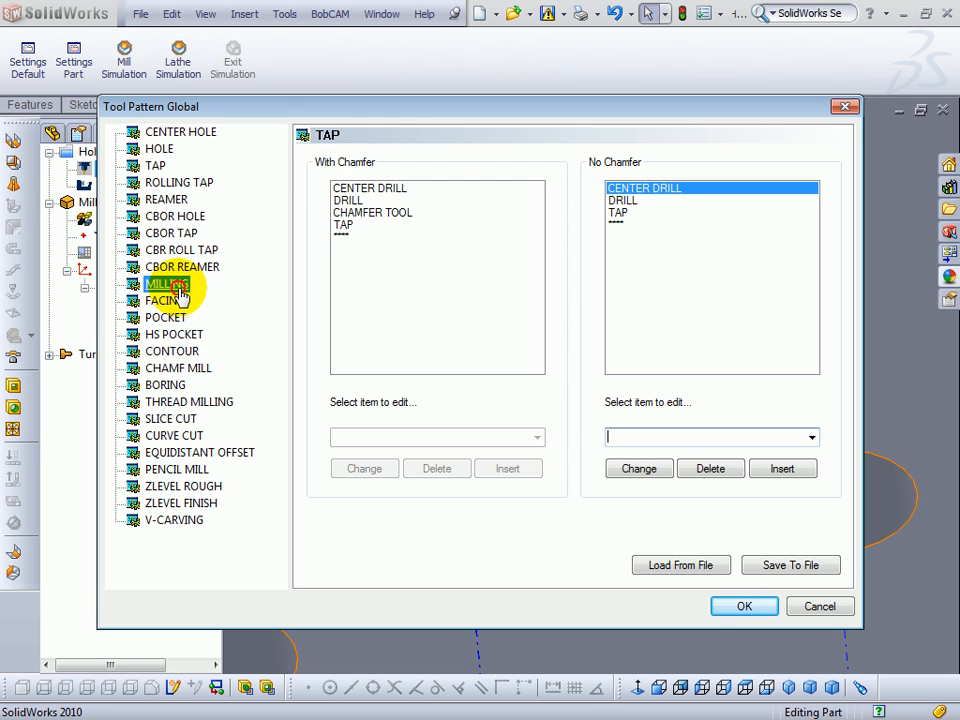
pyautogui.click(166, 283)
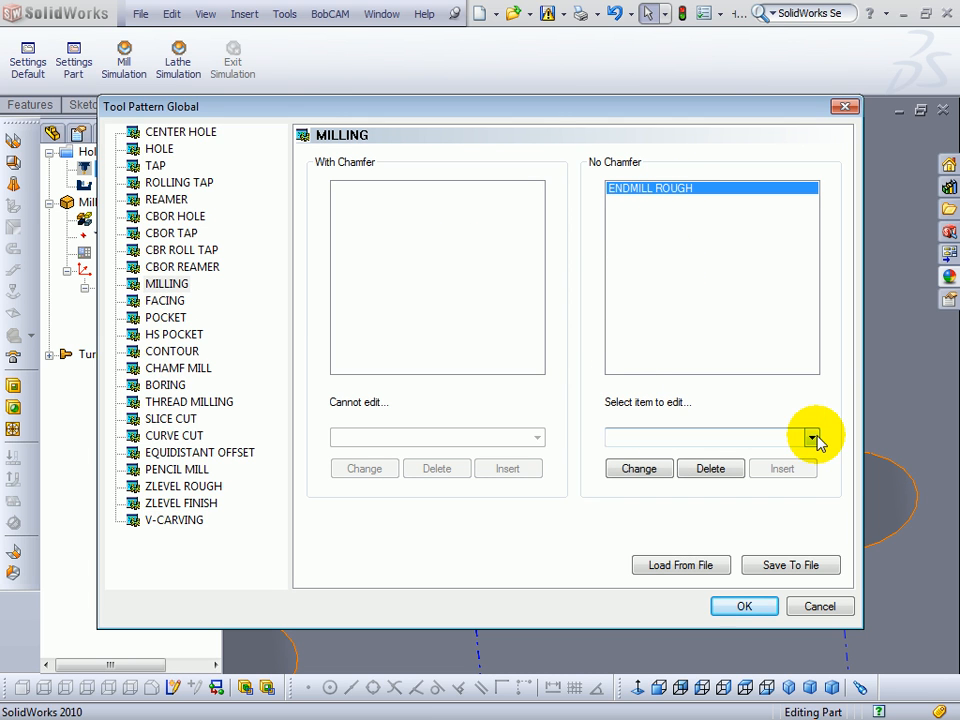
pyautogui.click(811, 437)
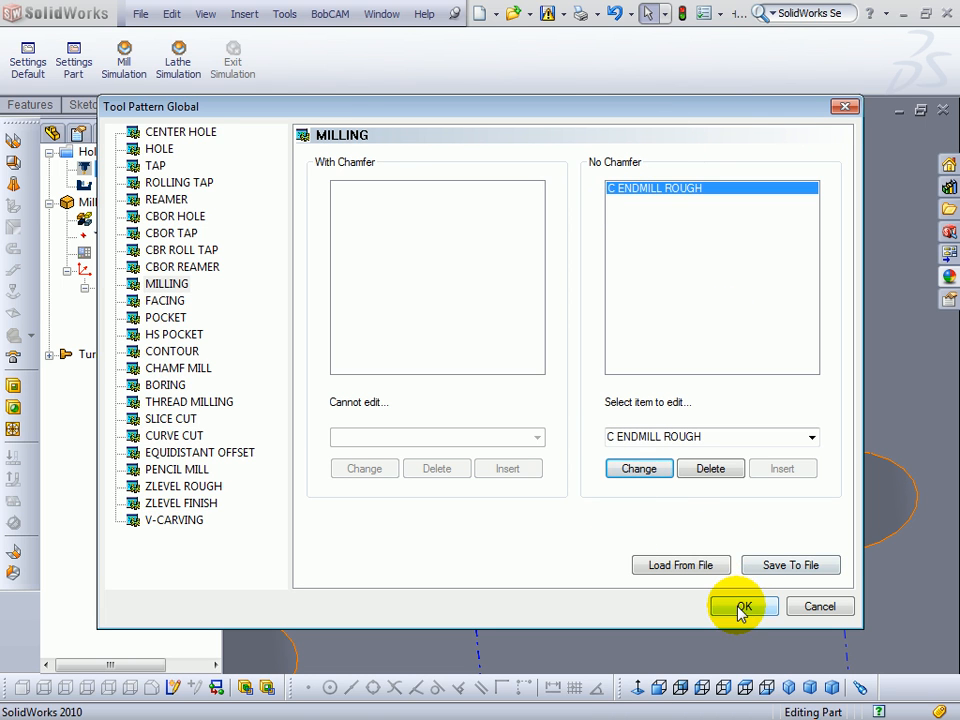
pyautogui.click(743, 606)
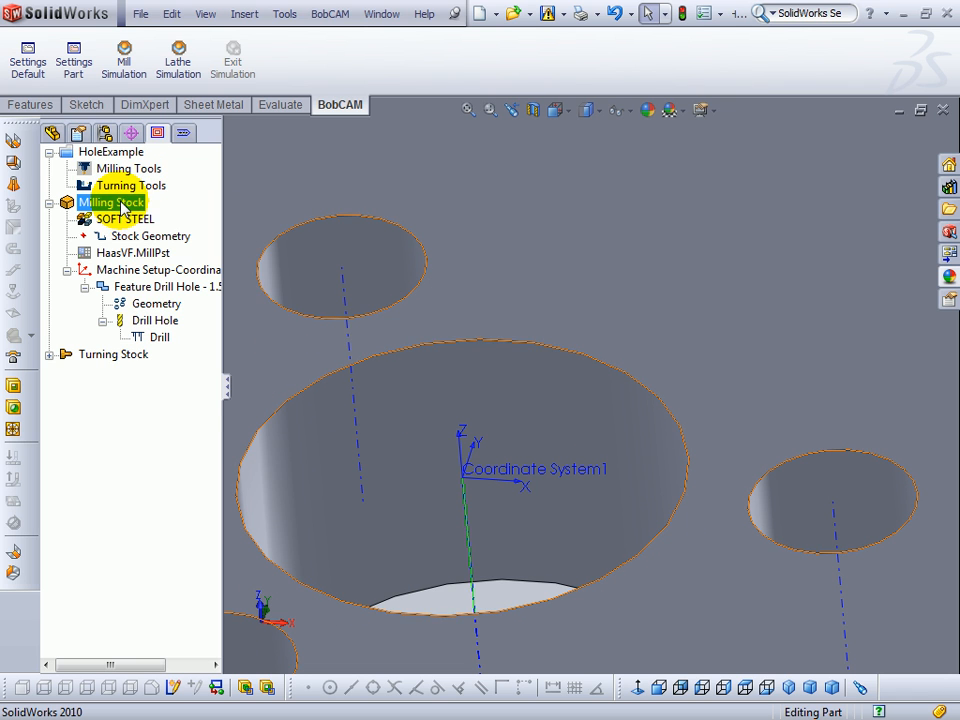
# Create a Mill 2 Axis profiling feature on Milling Stock and reach geometry selection
pyautogui.rightClick(112, 201)
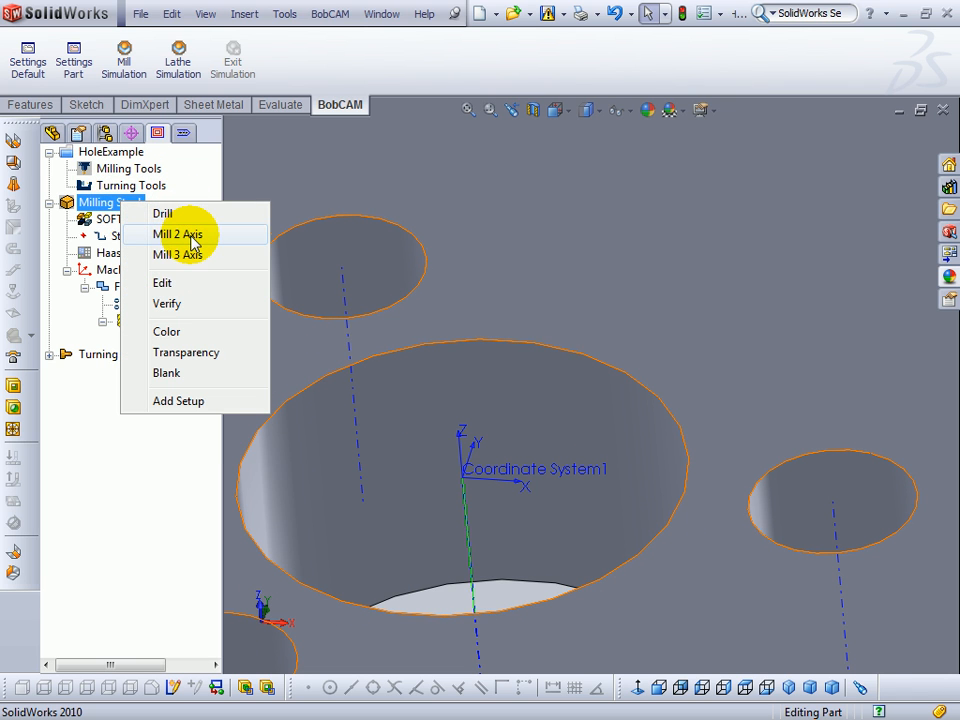
pyautogui.click(176, 234)
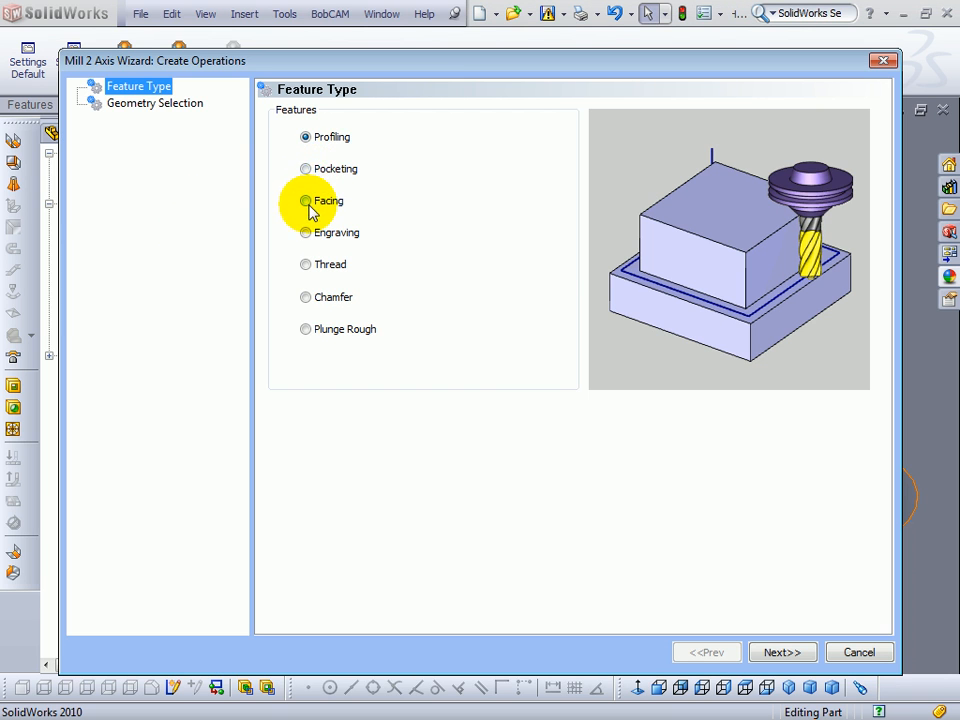
pyautogui.click(782, 652)
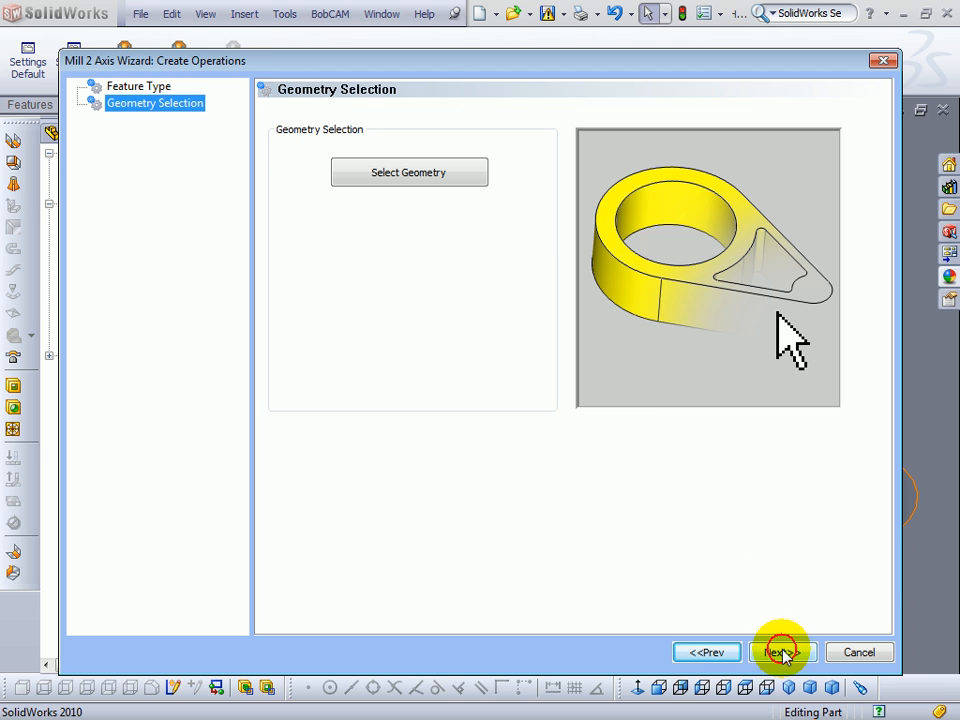
pyautogui.click(783, 652)
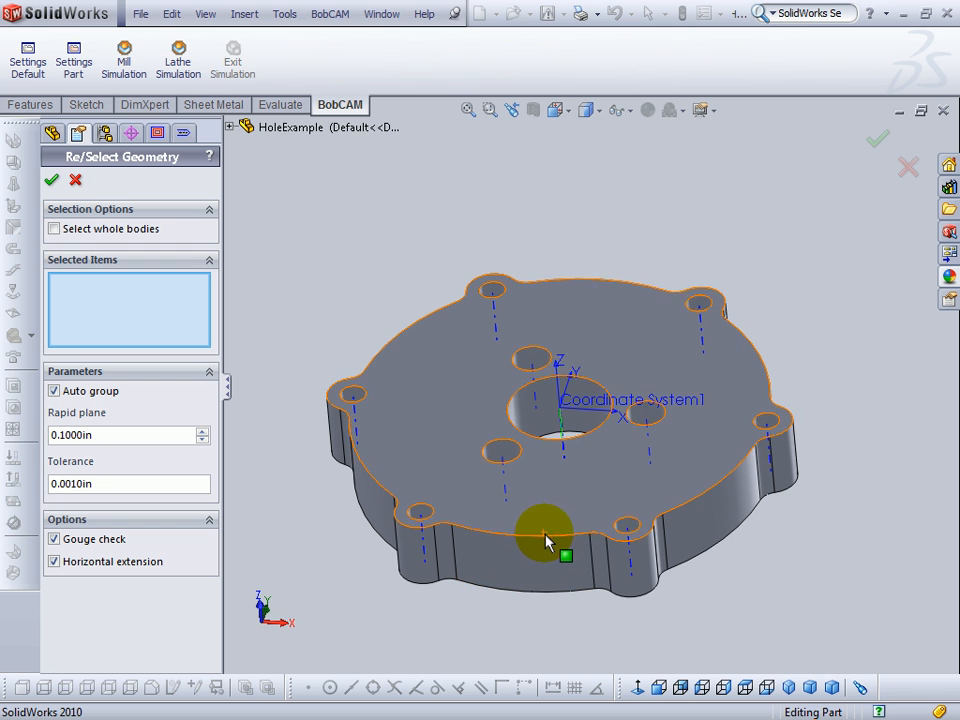
# Select the part's bottom outer edge with Select Tangency as the profile
pyautogui.rightClick(545, 540)
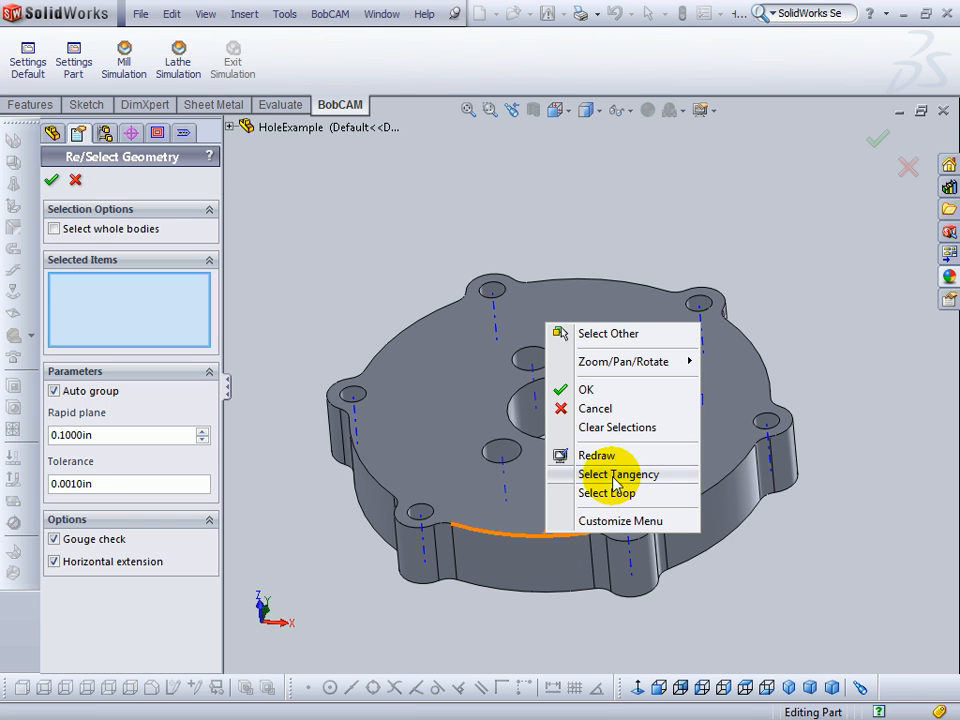
pyautogui.click(606, 492)
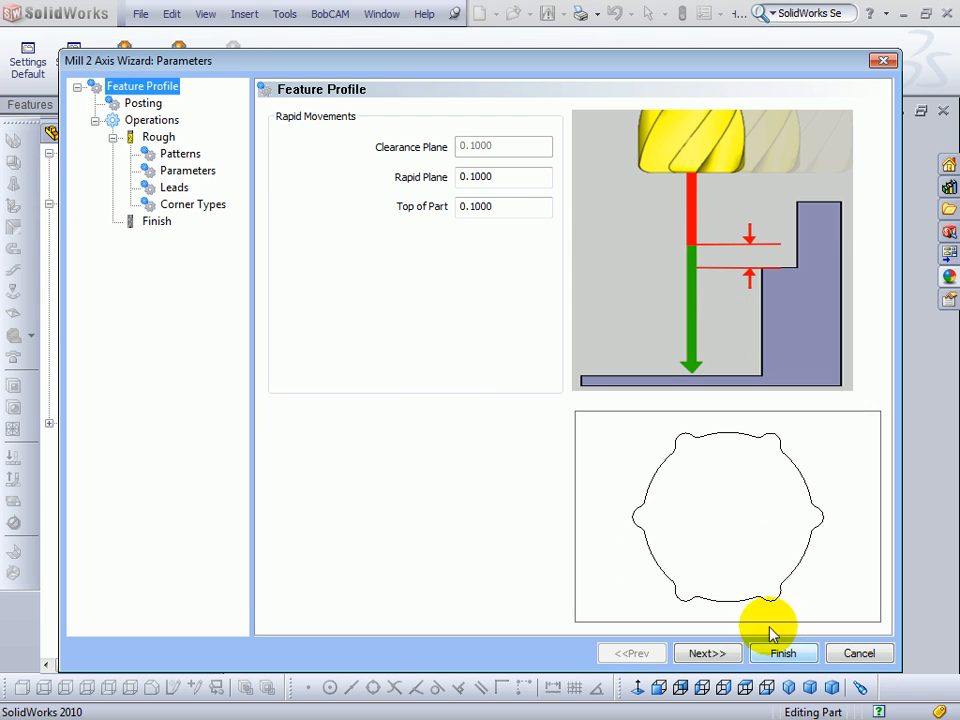
# View the Rough operation's tool data, then close the Mill 2 Axis wizard
pyautogui.click(159, 136)
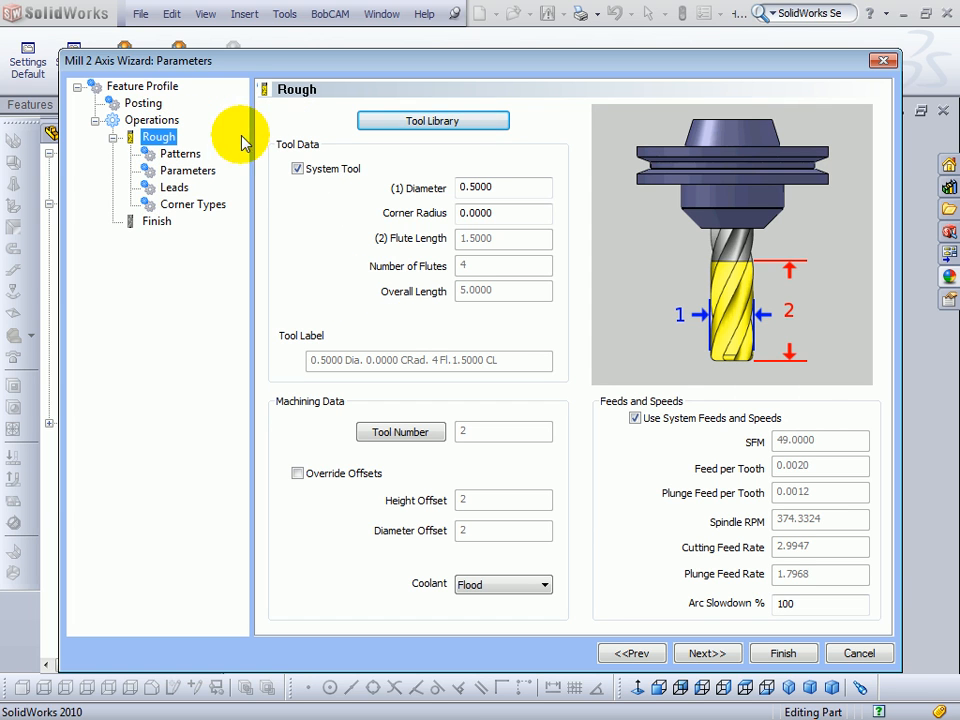
pyautogui.moveTo(878, 61)
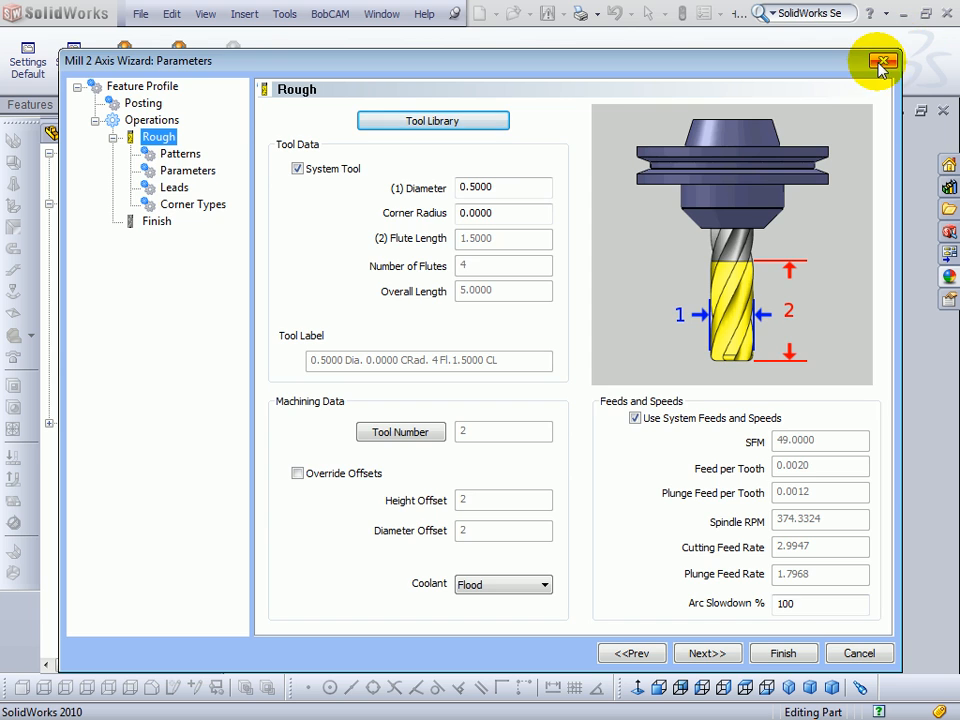
pyautogui.click(879, 62)
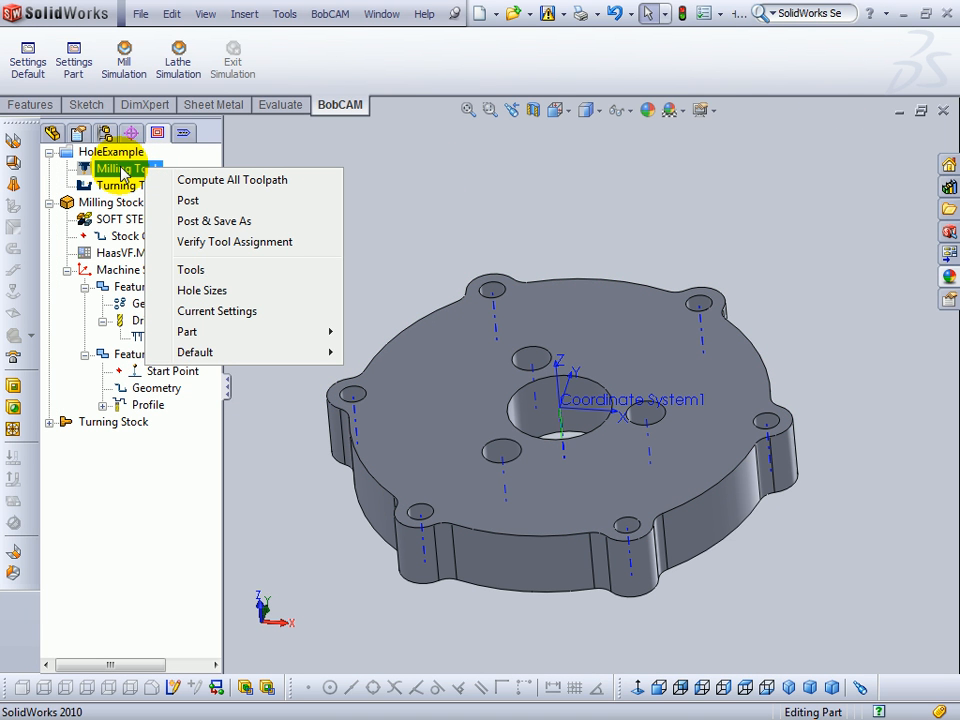
pyautogui.moveTo(185, 290)
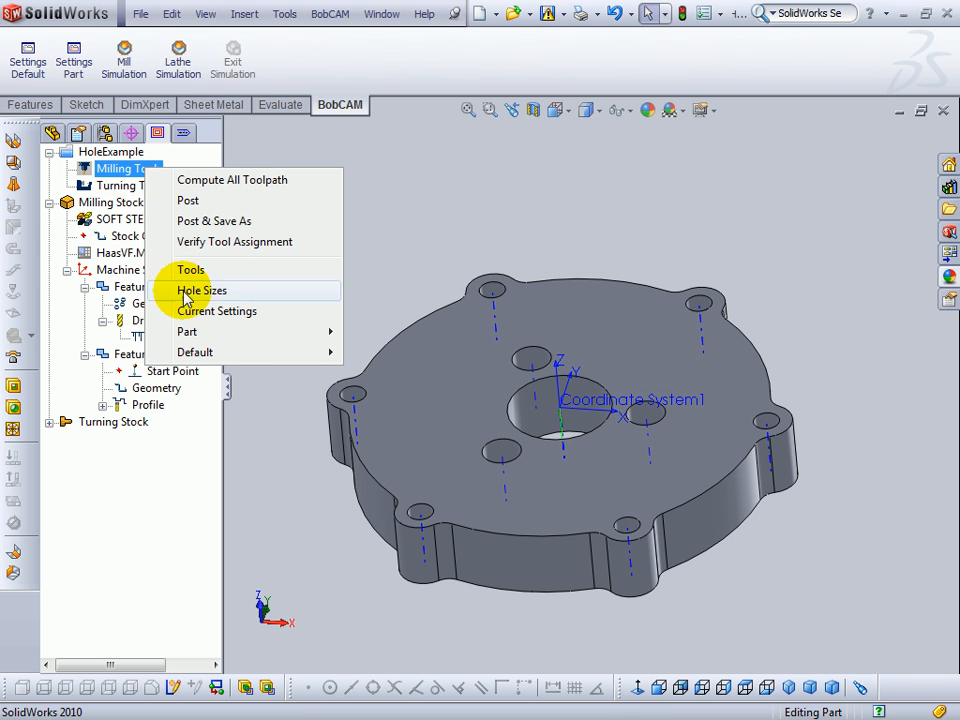
pyautogui.moveTo(187, 331)
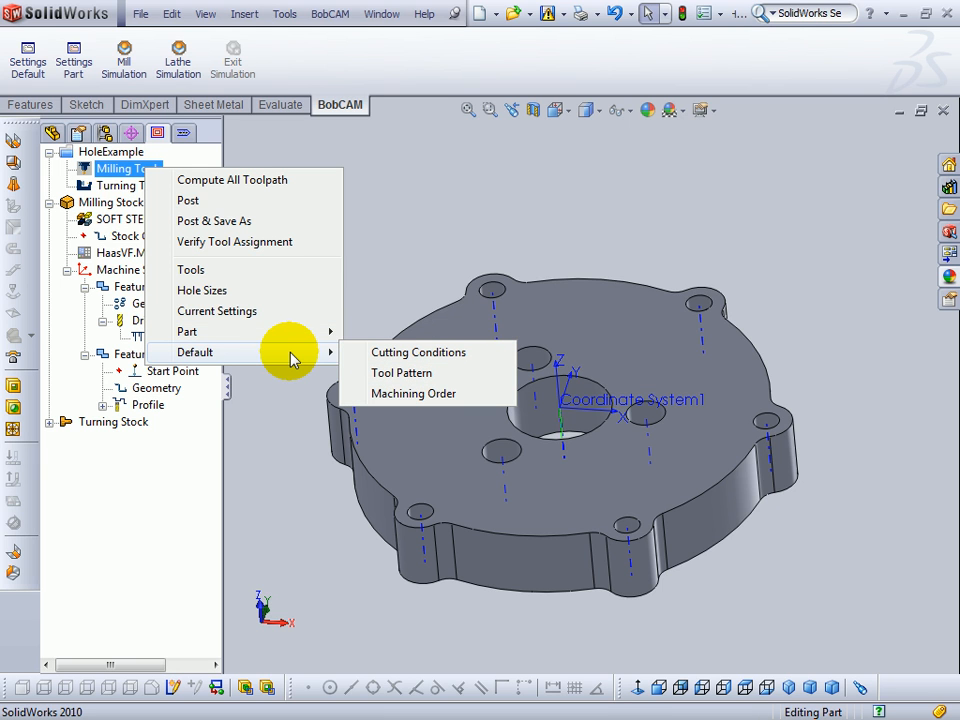
pyautogui.moveTo(402, 373)
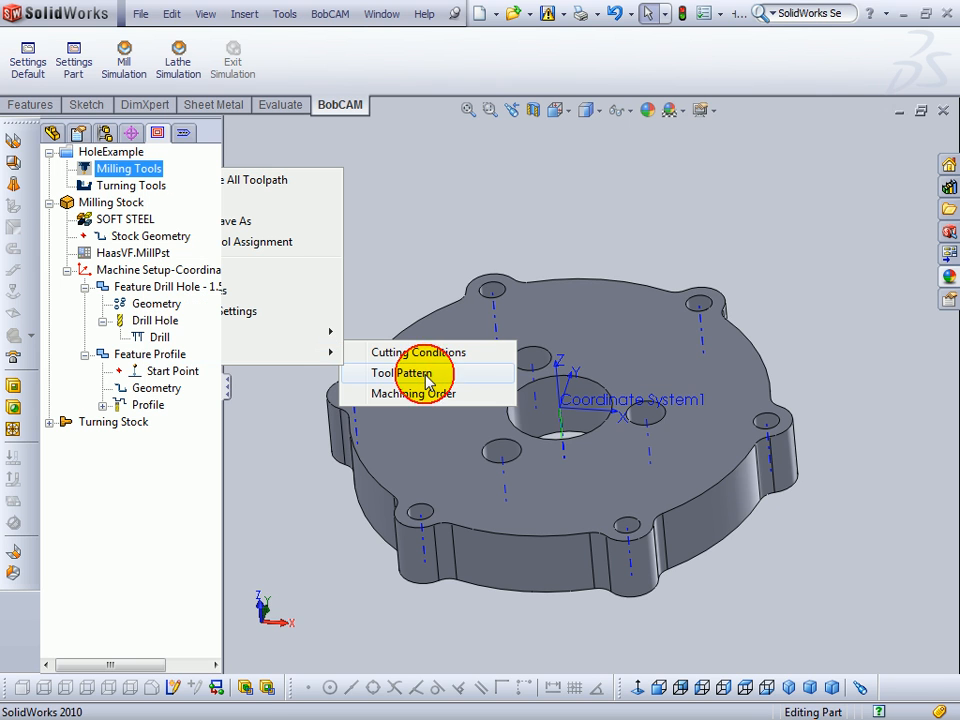
# Open the default Tool Pattern settings for Milling Tools
pyautogui.click(405, 373)
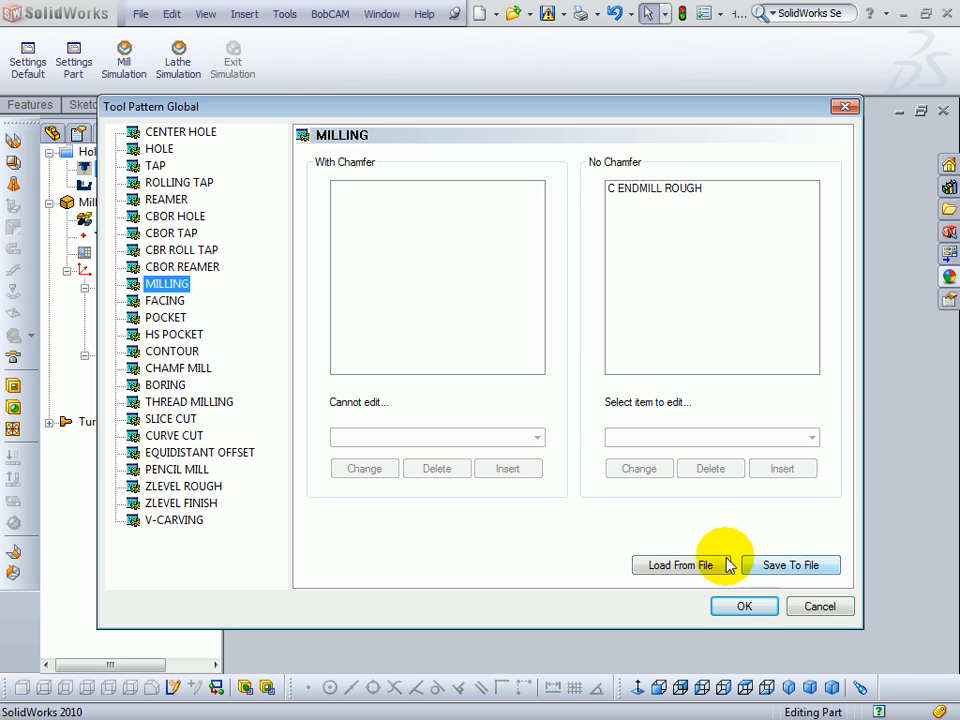
# Browse the saved .TPATT tool pattern files, then close without loading
pyautogui.click(678, 565)
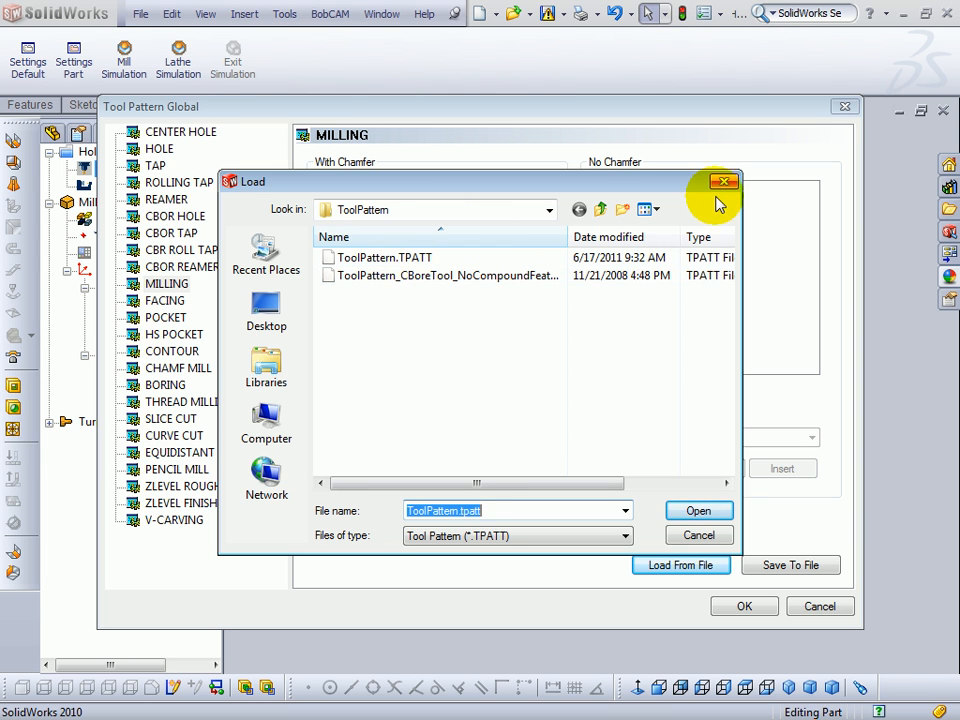
pyautogui.click(723, 181)
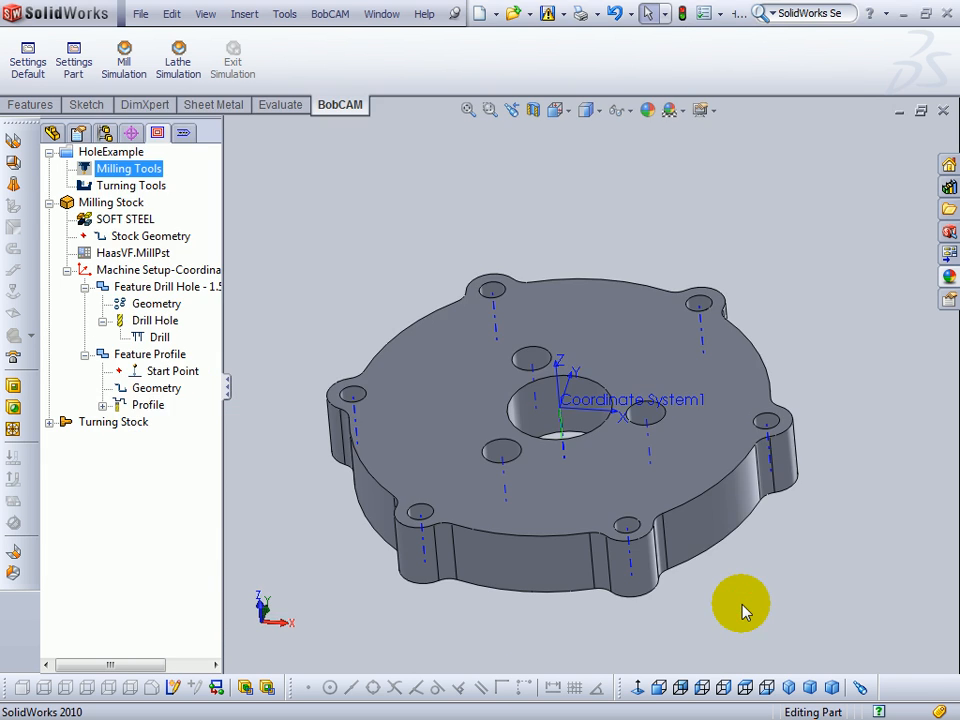
pyautogui.moveTo(735, 615)
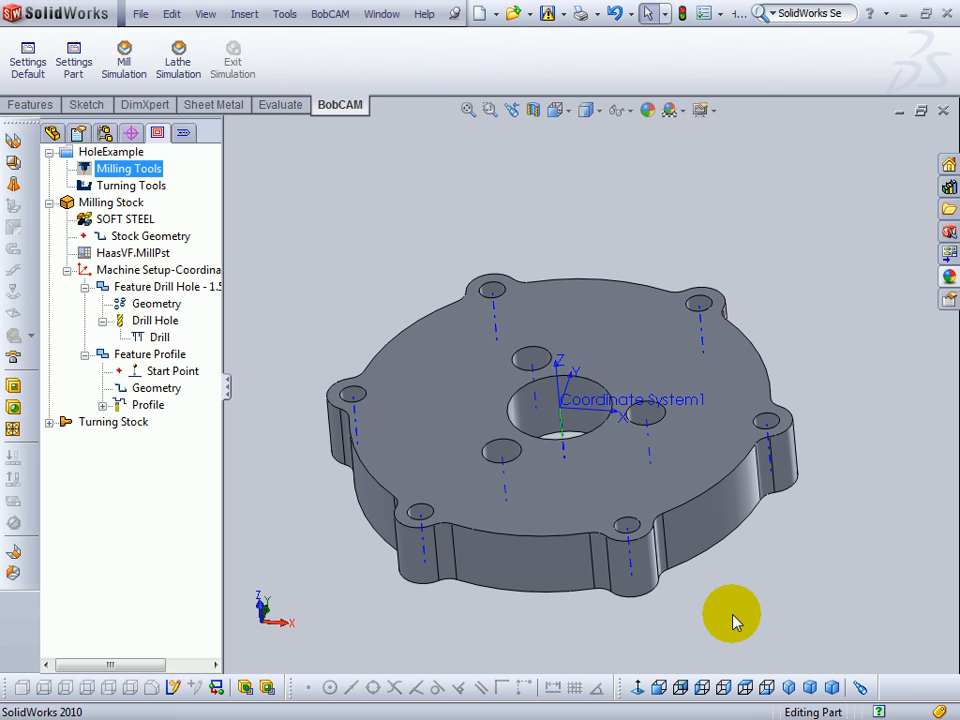